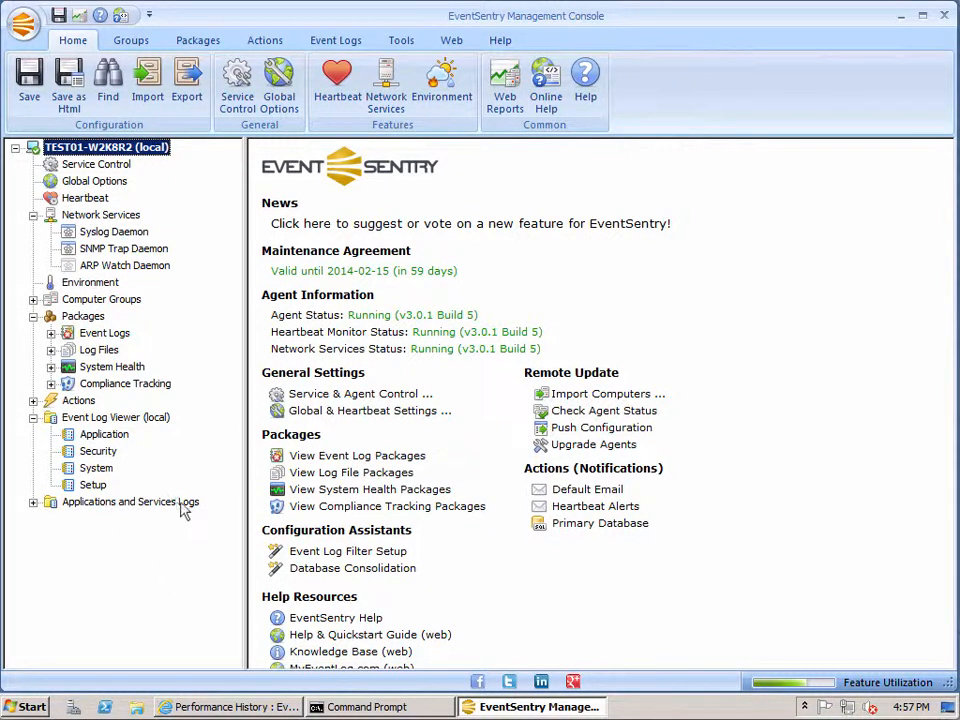
pyautogui.moveTo(195, 509)
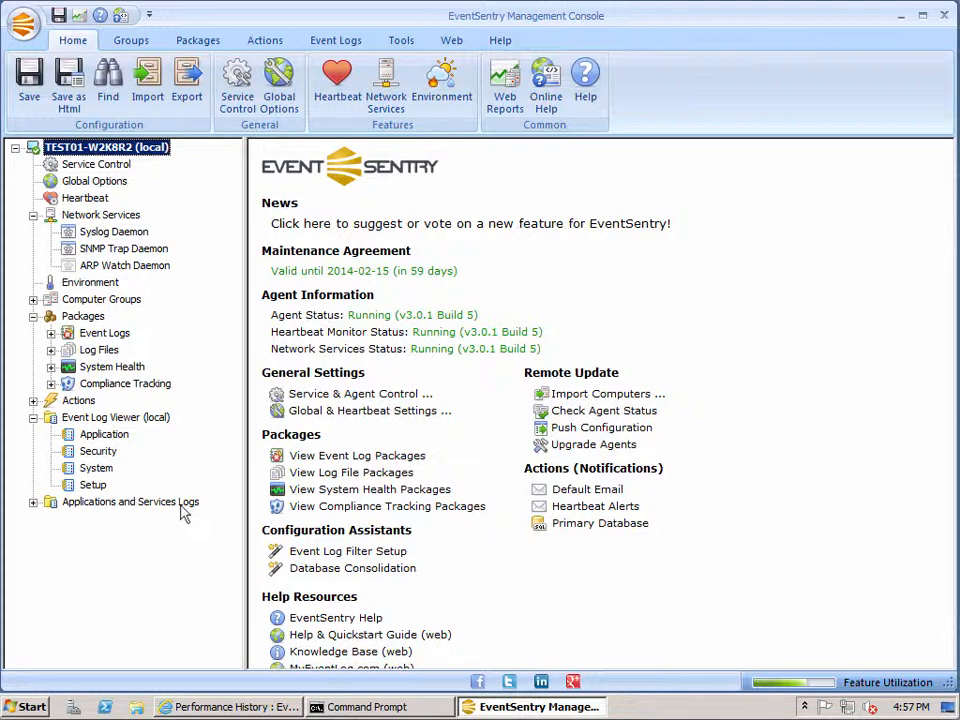
pyautogui.moveTo(88, 422)
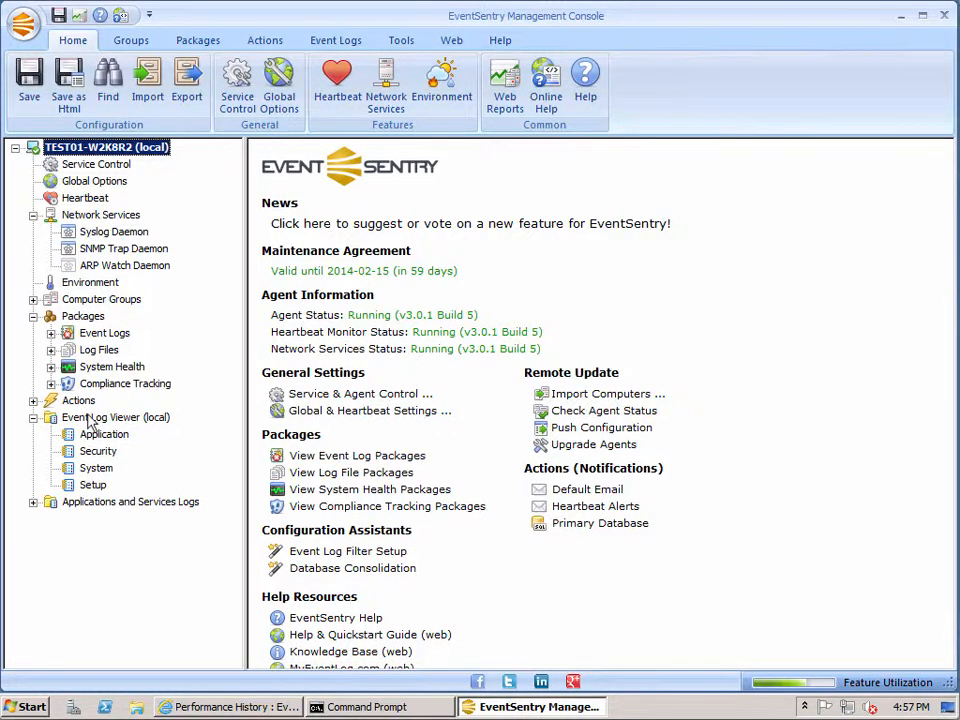
# Step: Show the Event Log Viewer (local) summary with entry counts and sizes for every configured log
pyautogui.click(116, 417)
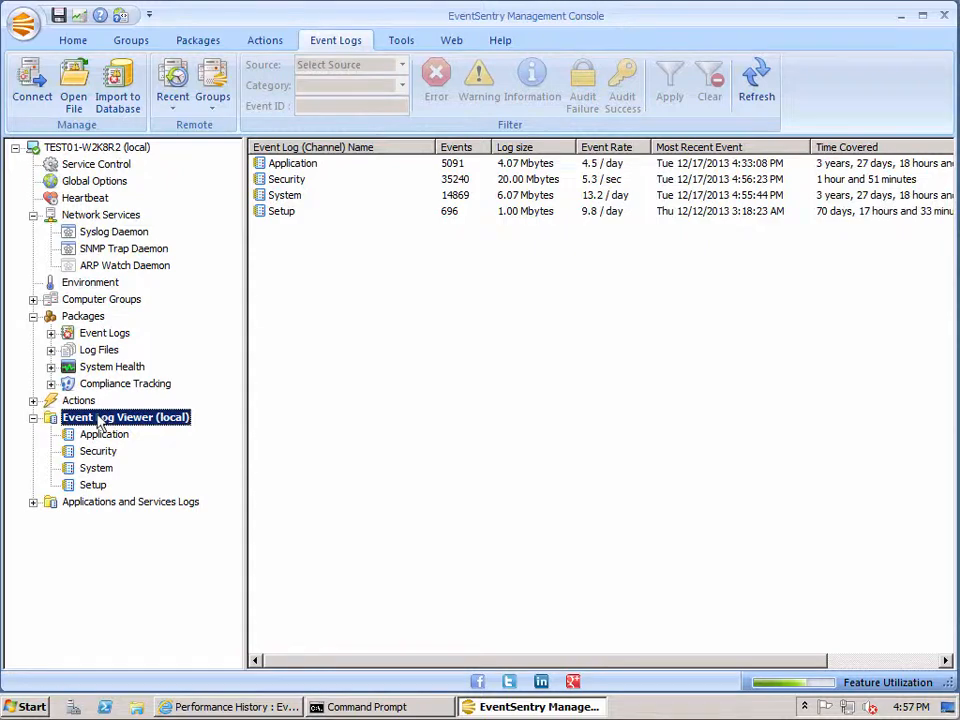
pyautogui.rightClick(125, 417)
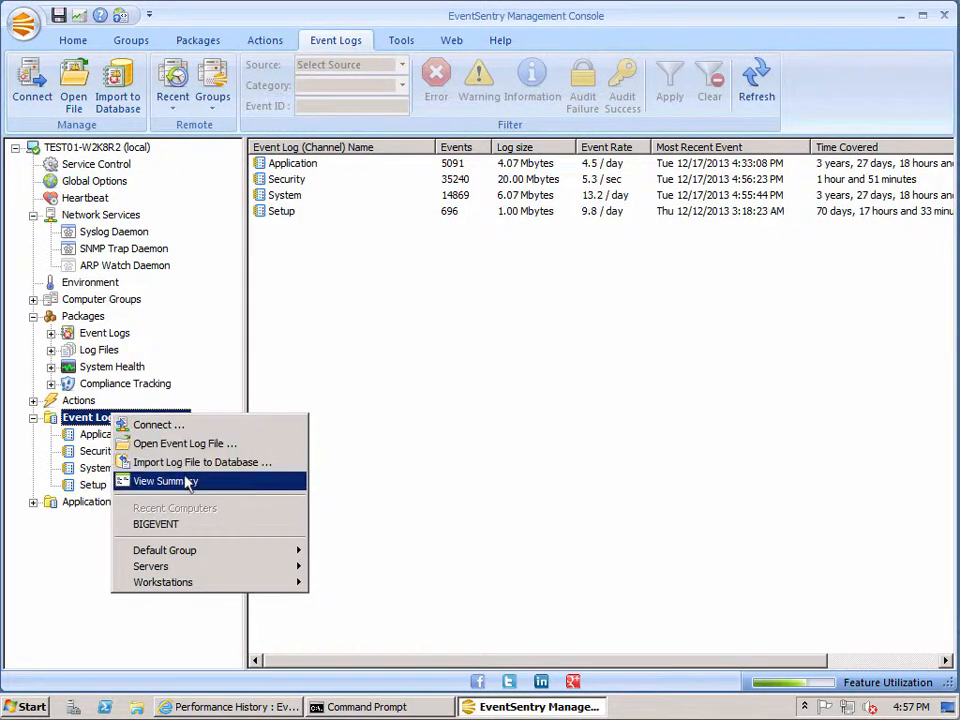
pyautogui.click(165, 481)
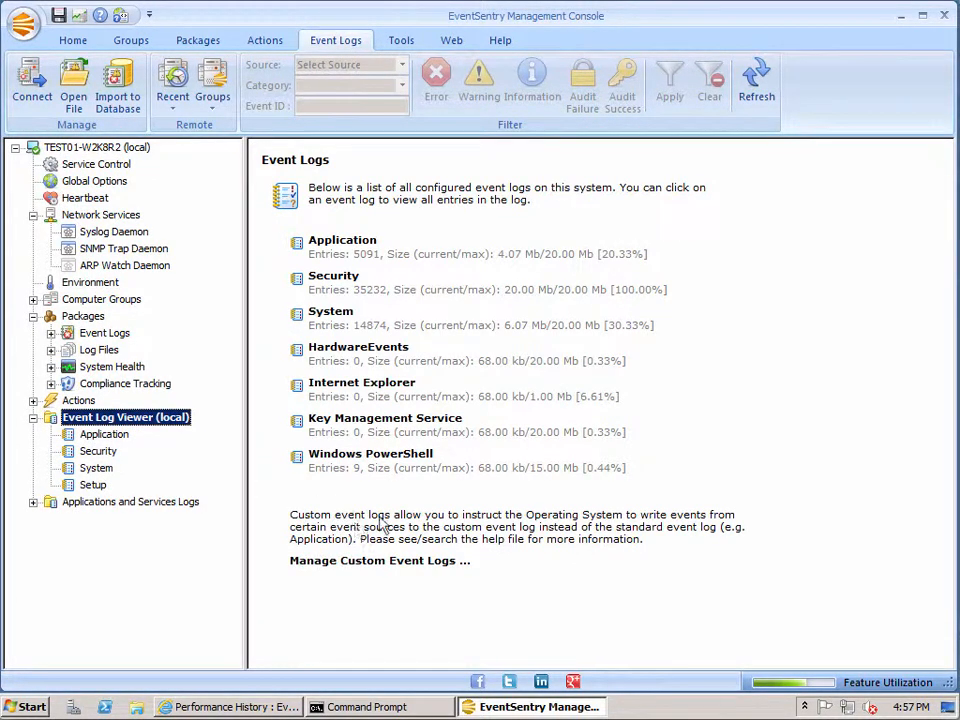
pyautogui.moveTo(490, 502)
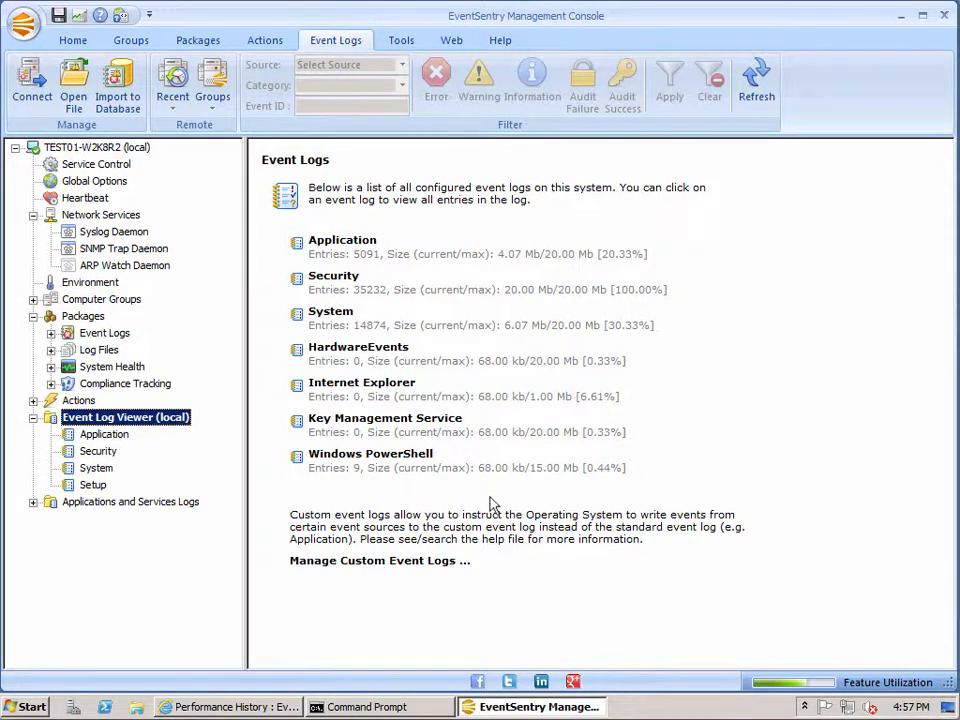
# Step: Return to the local event log table, reveal the Time Covered column, and select Security
pyautogui.click(126, 417)
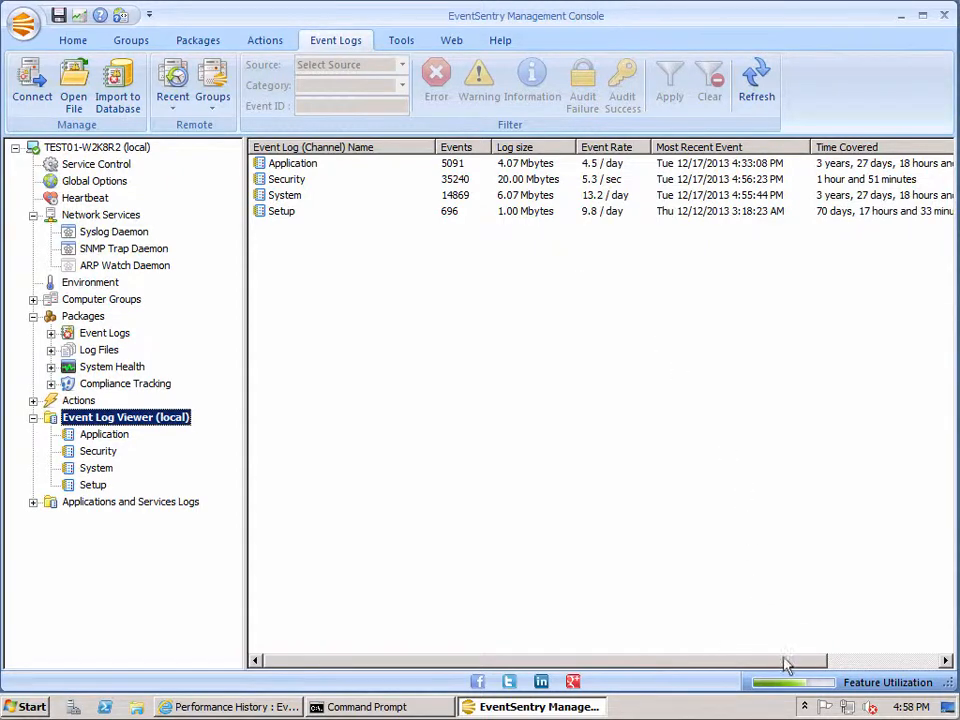
pyautogui.hscroll(3)
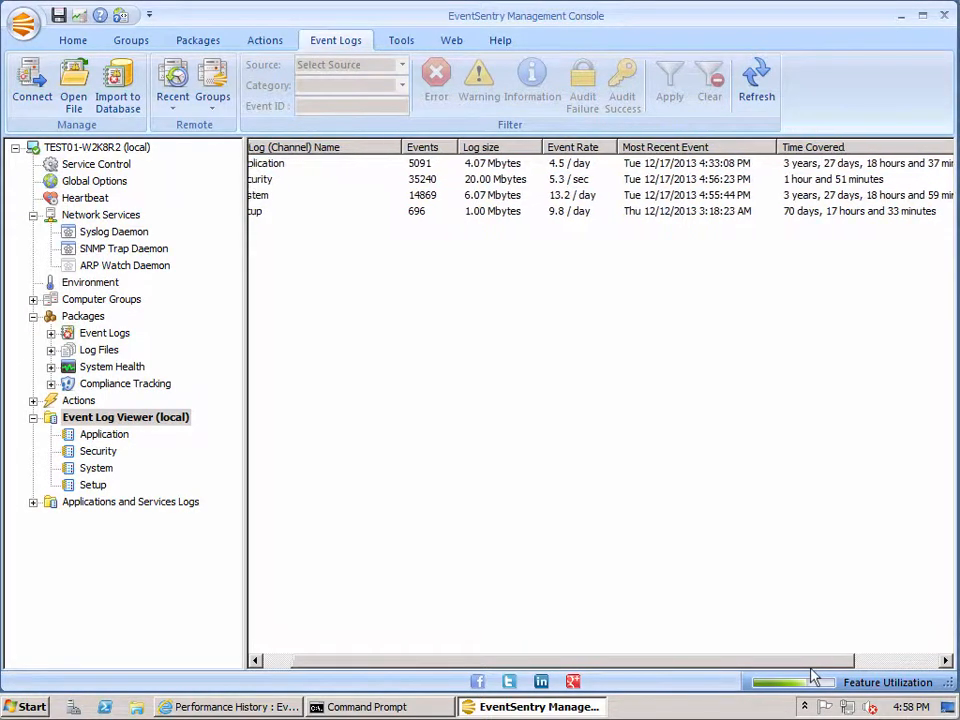
pyautogui.click(287, 179)
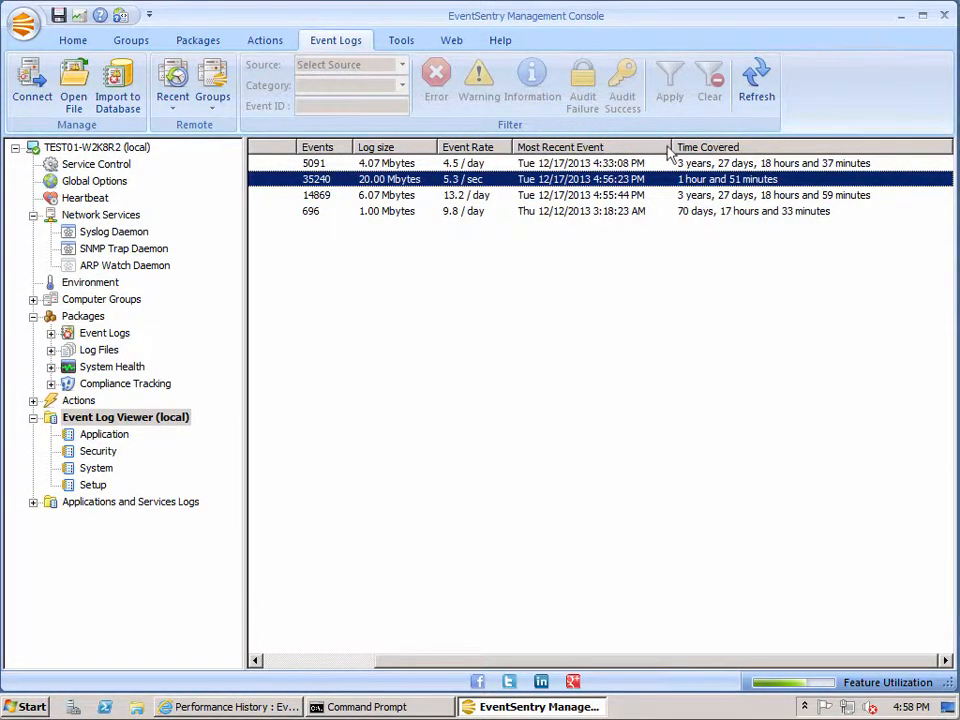
pyautogui.moveTo(738, 188)
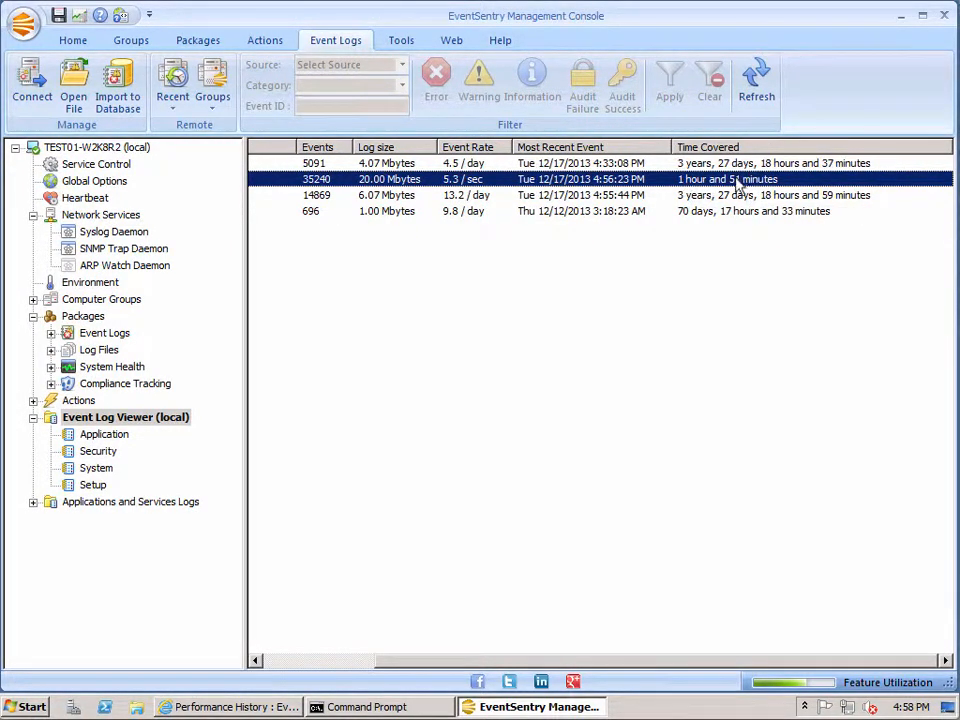
pyautogui.moveTo(647, 275)
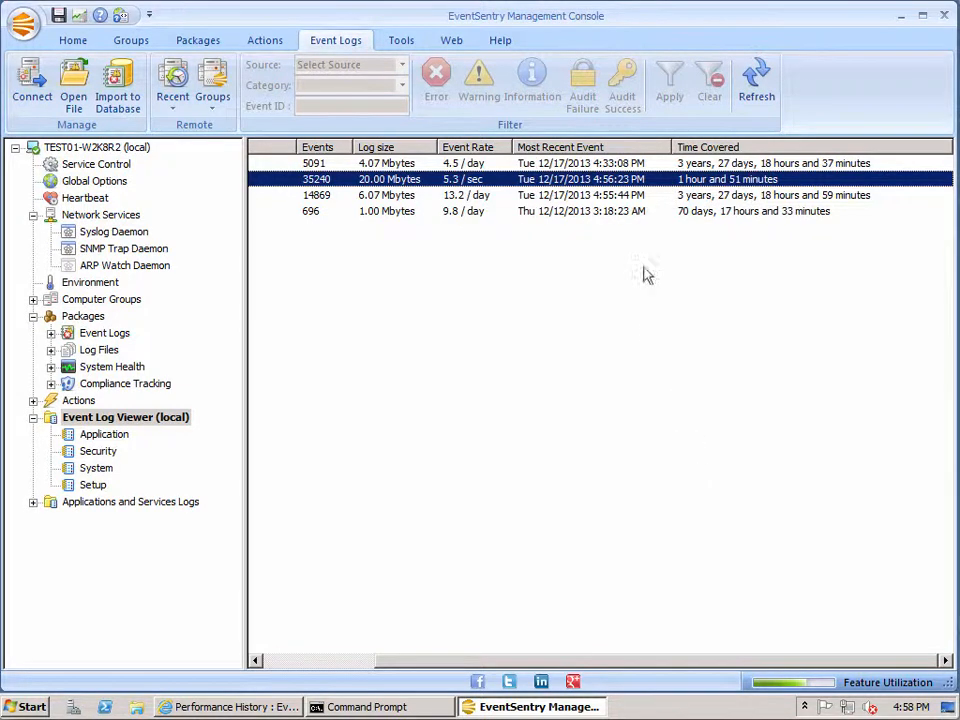
pyautogui.moveTo(625, 190)
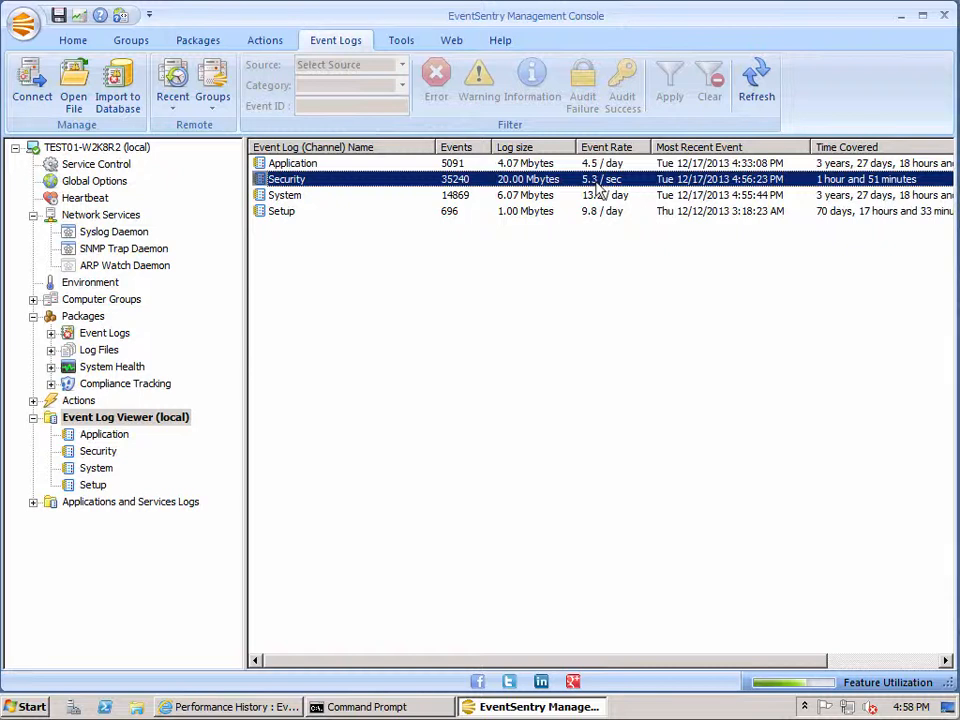
# Step: Select the Application and System logs, list Applications and Services Logs channels, then bring up Start
pyautogui.click(400, 163)
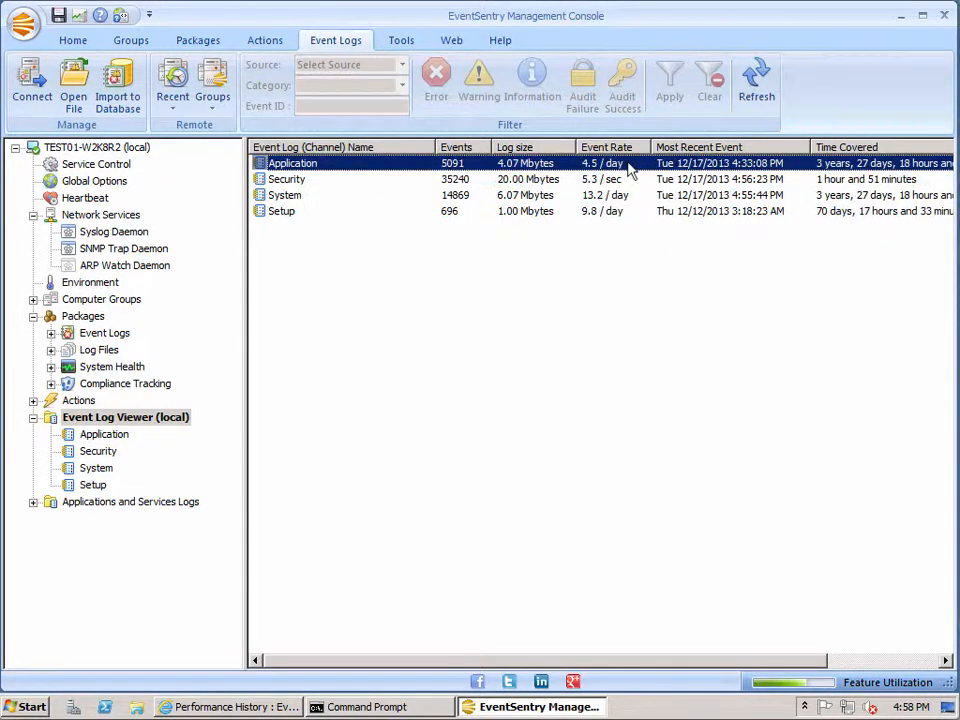
pyautogui.click(284, 195)
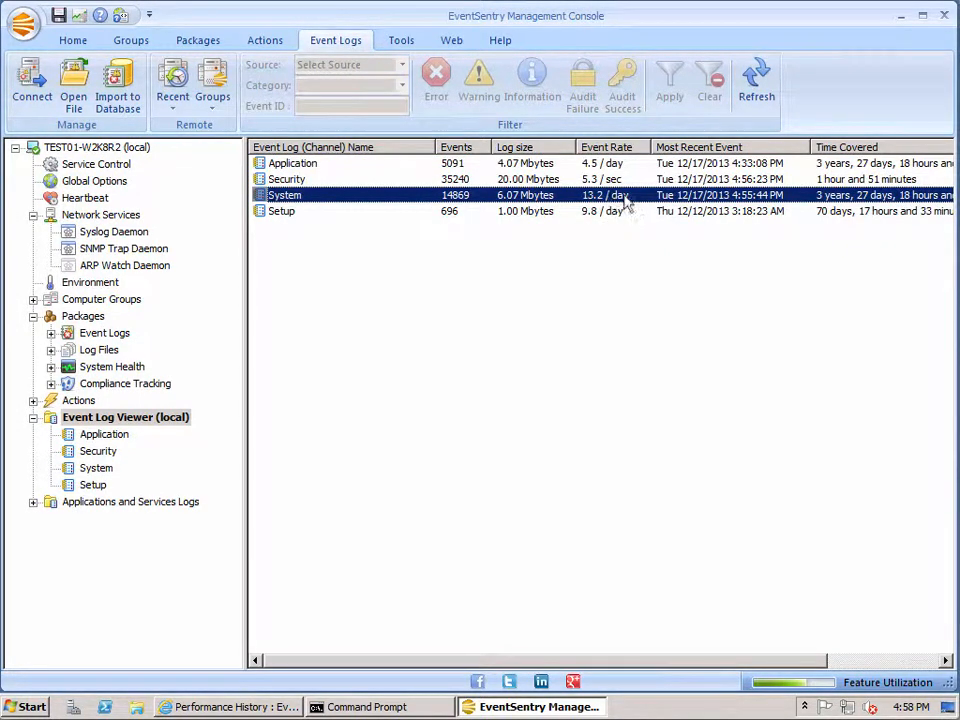
pyautogui.moveTo(648, 199)
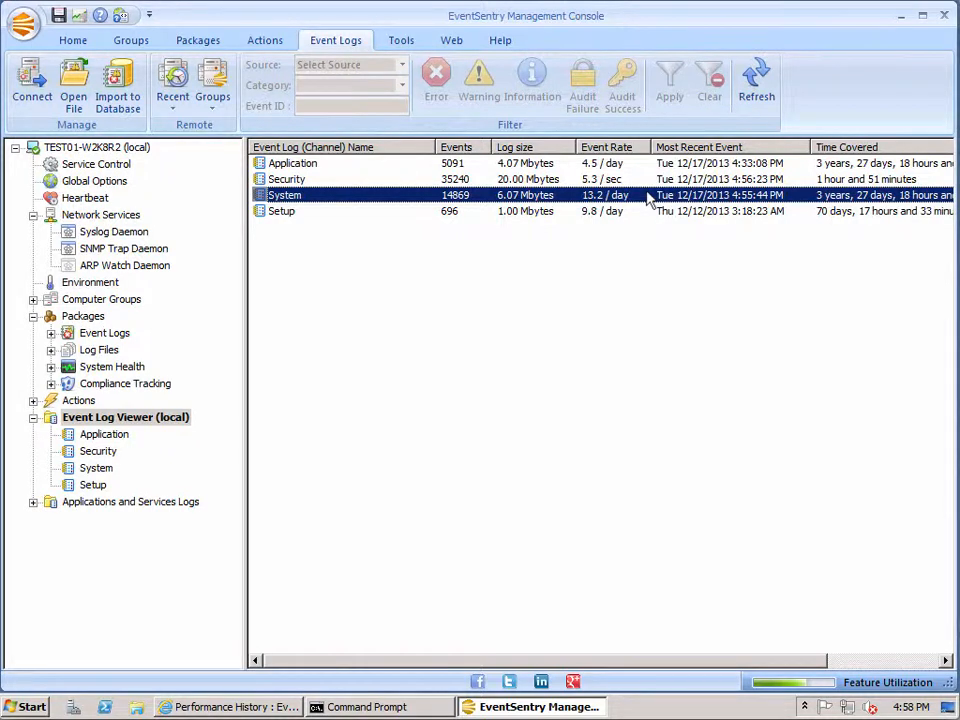
pyautogui.moveTo(183, 511)
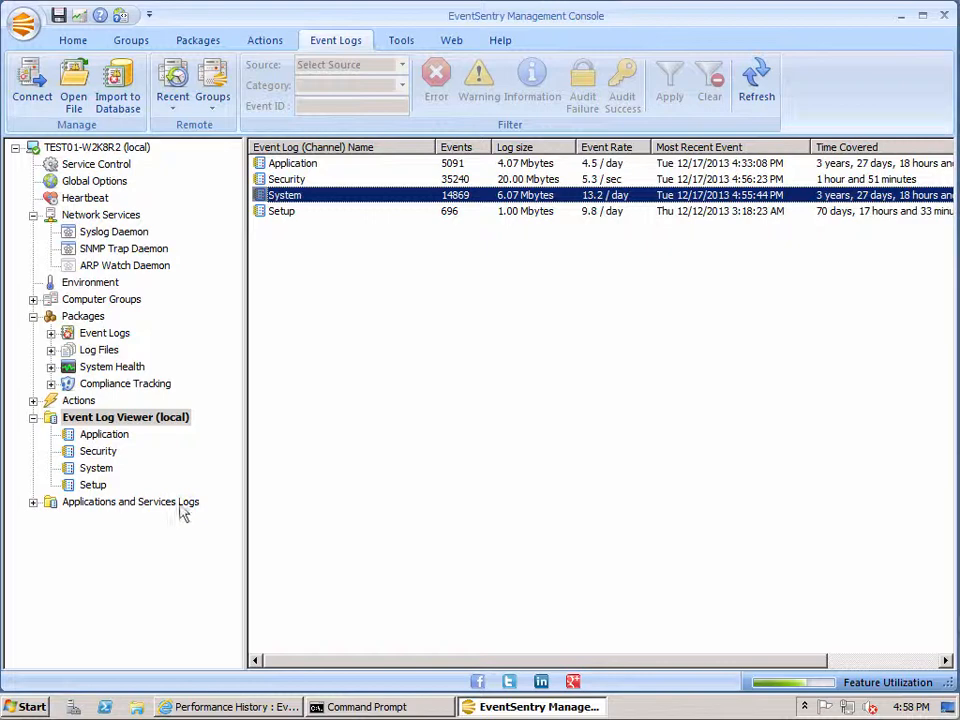
pyautogui.click(130, 501)
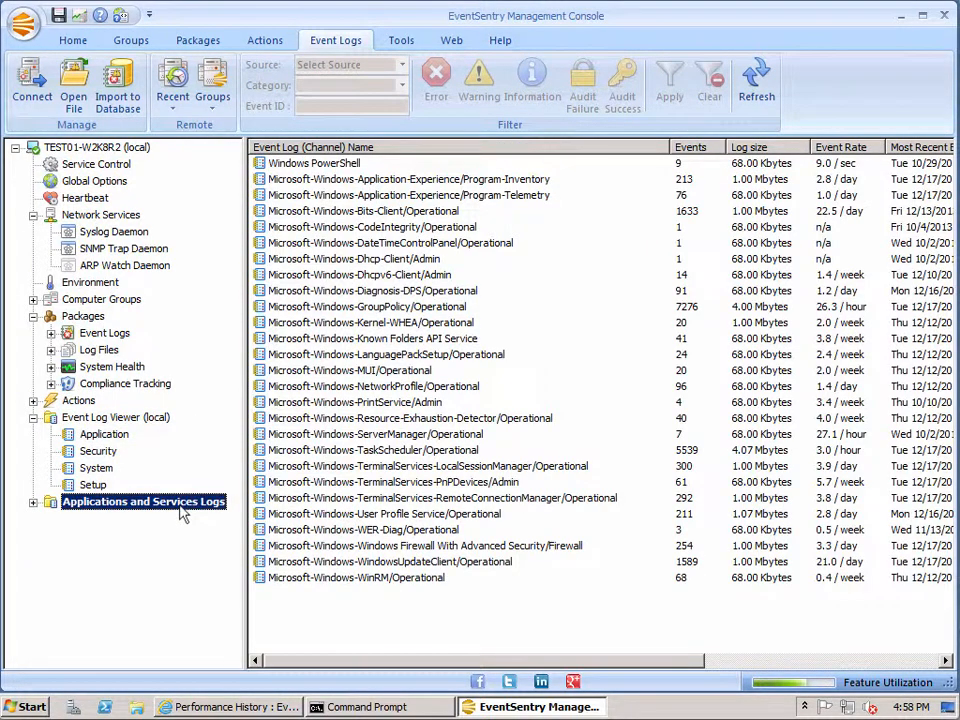
pyautogui.moveTo(185, 584)
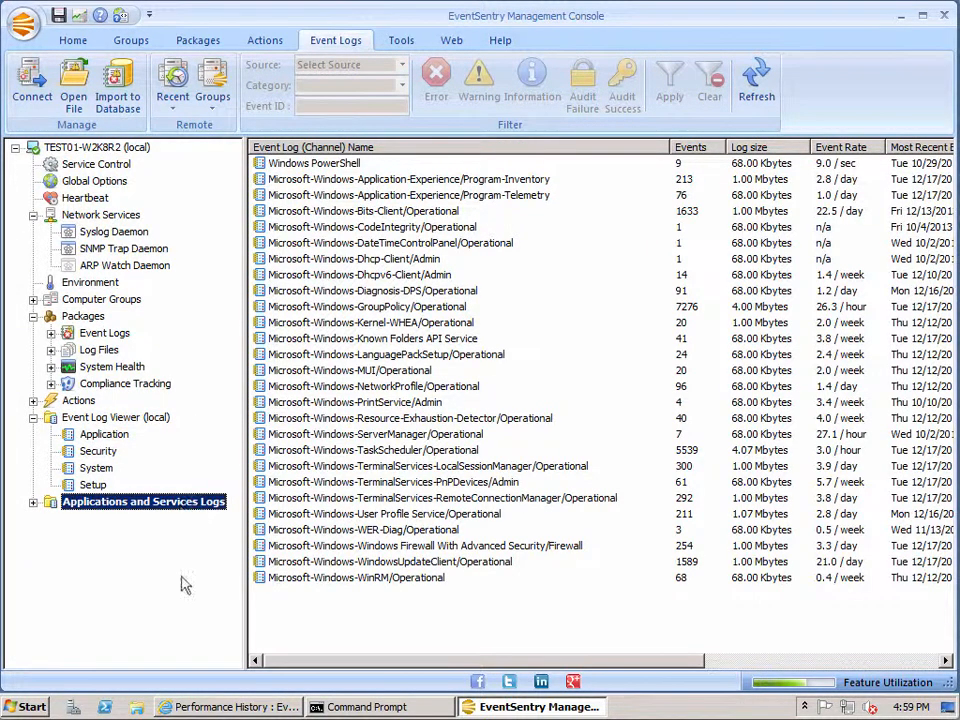
pyautogui.click(22, 706)
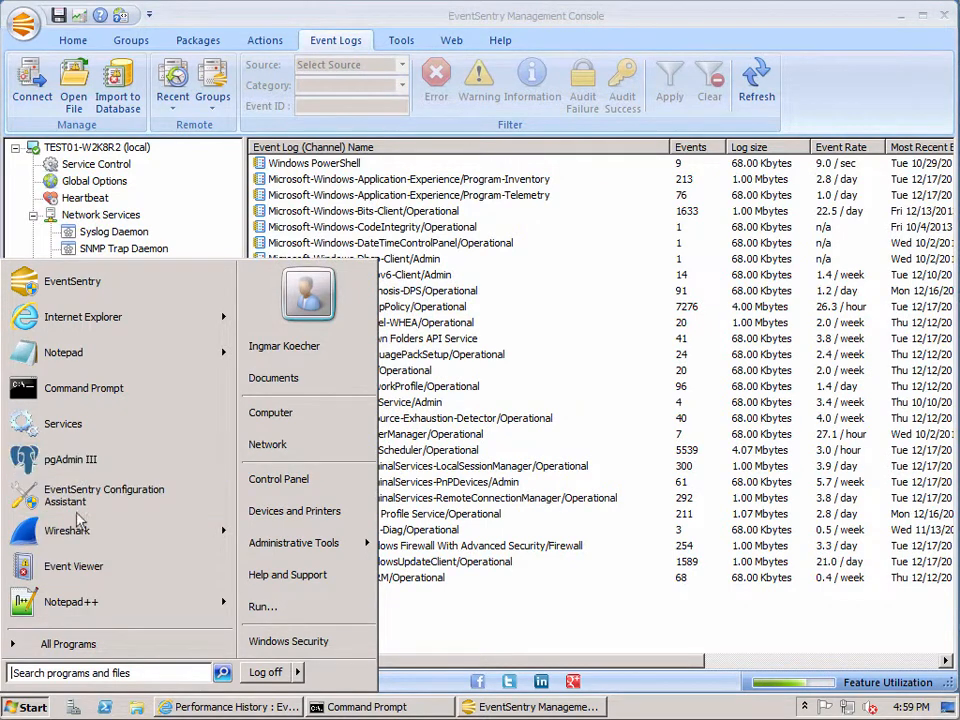
# Step: Launch Event Viewer and expand Applications and Services Logs > Microsoft > Windows channel folders
pyautogui.click(73, 566)
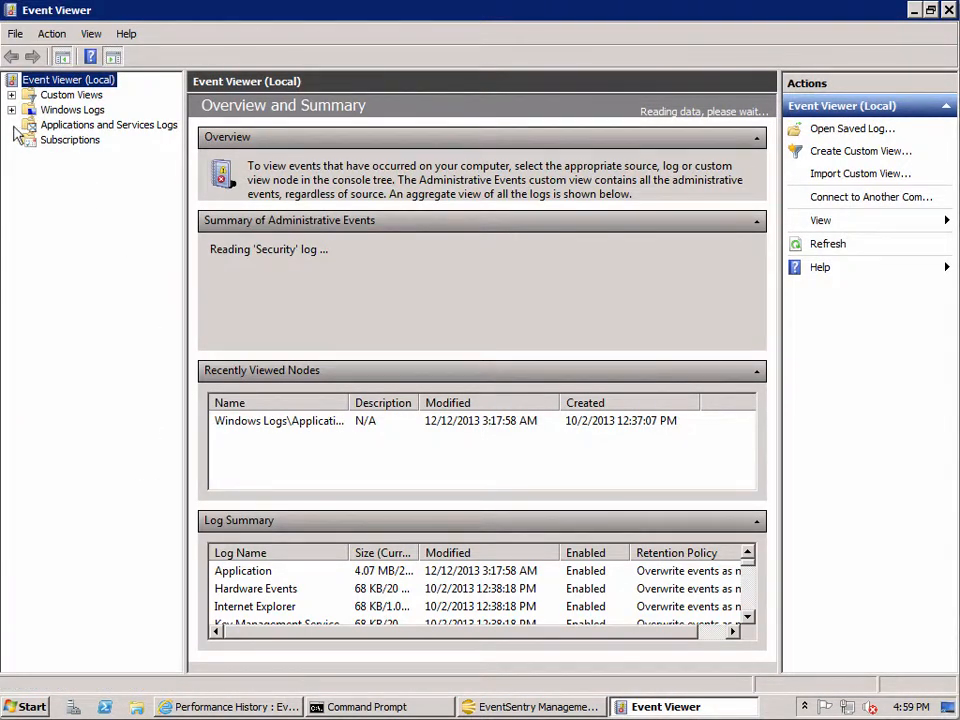
pyautogui.click(12, 124)
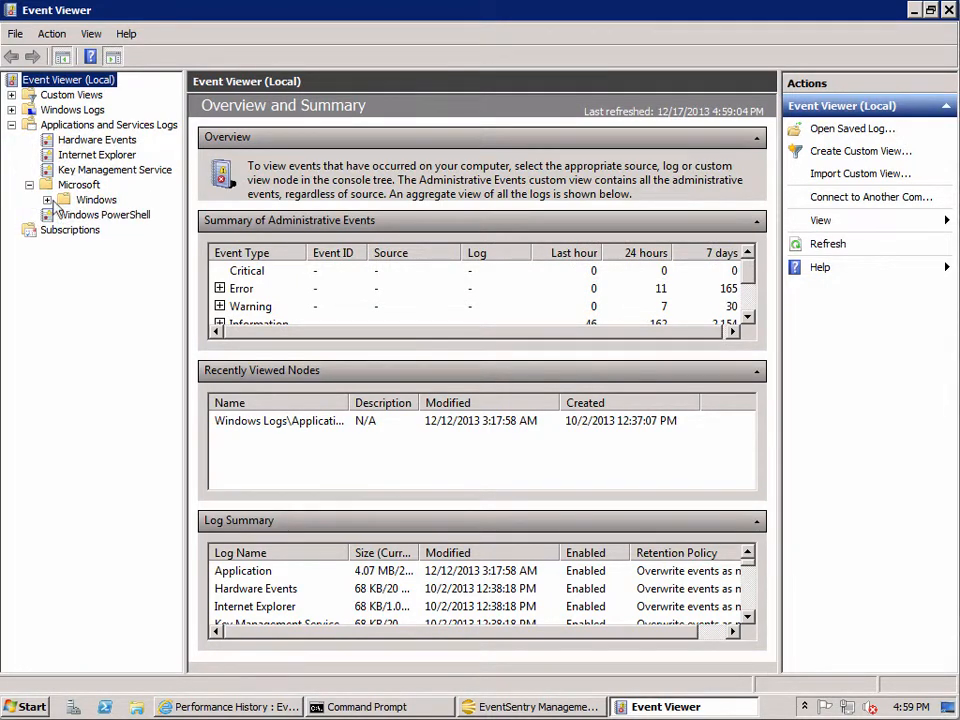
pyautogui.click(31, 199)
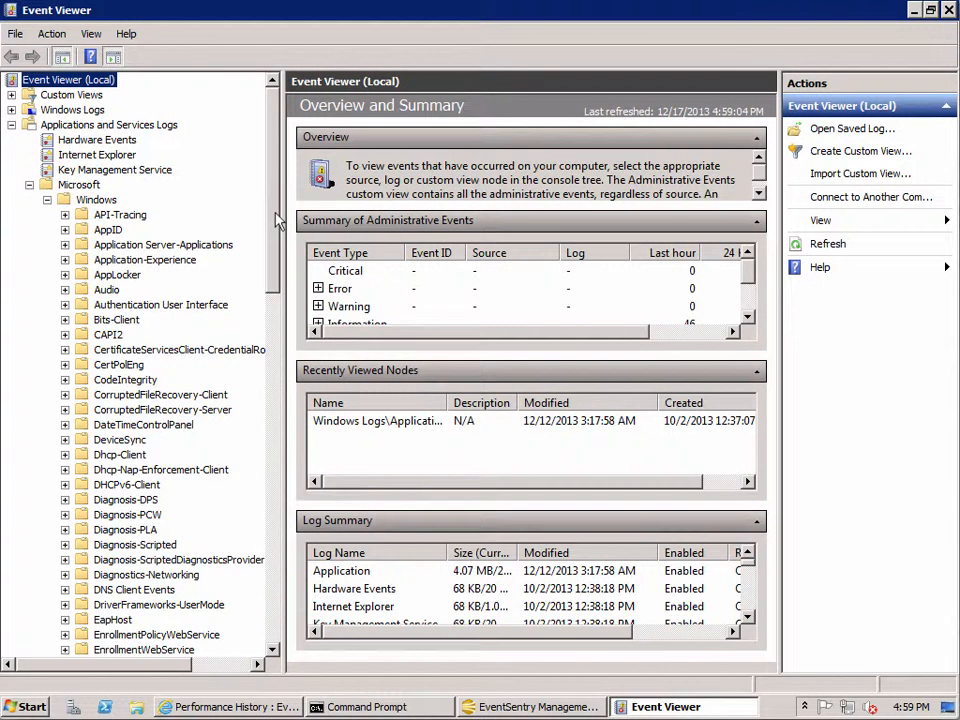
pyautogui.scroll(-3)
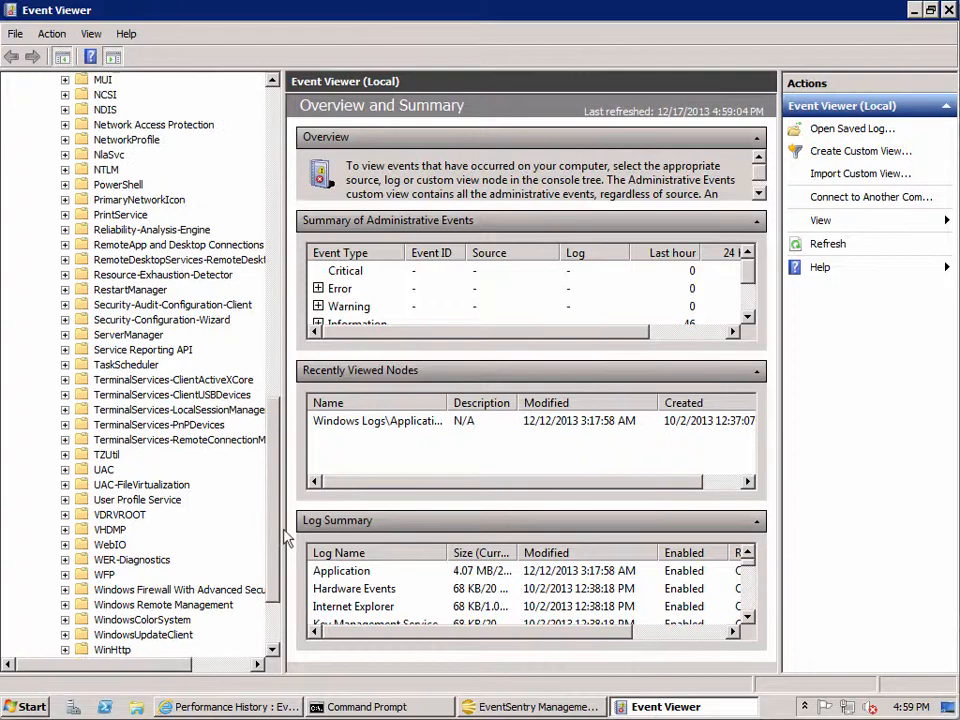
pyautogui.scroll(3)
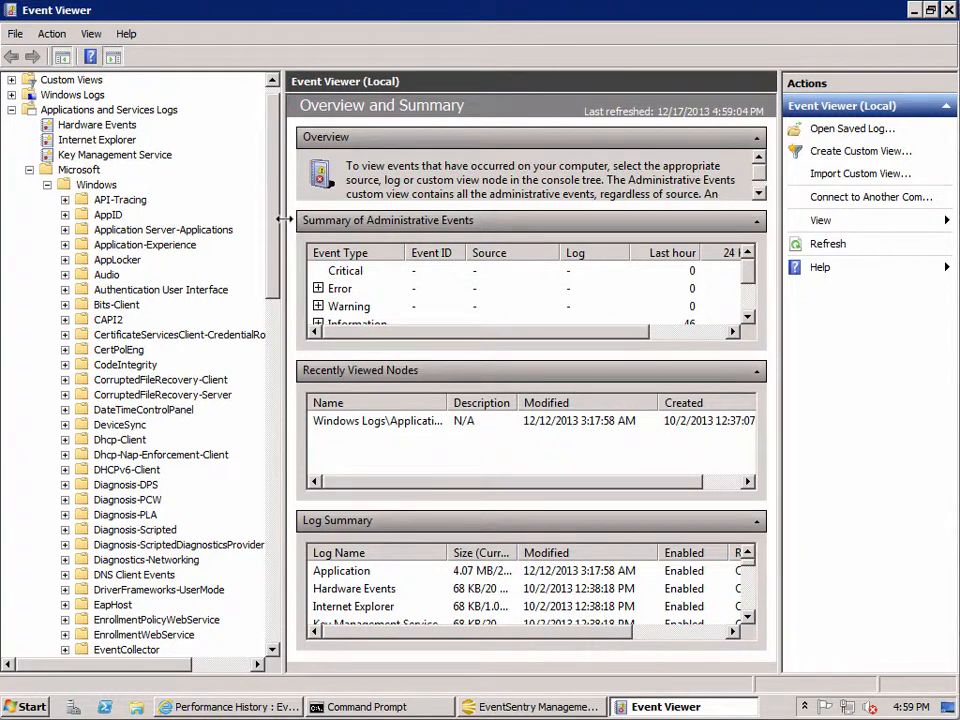
pyautogui.scroll(-3)
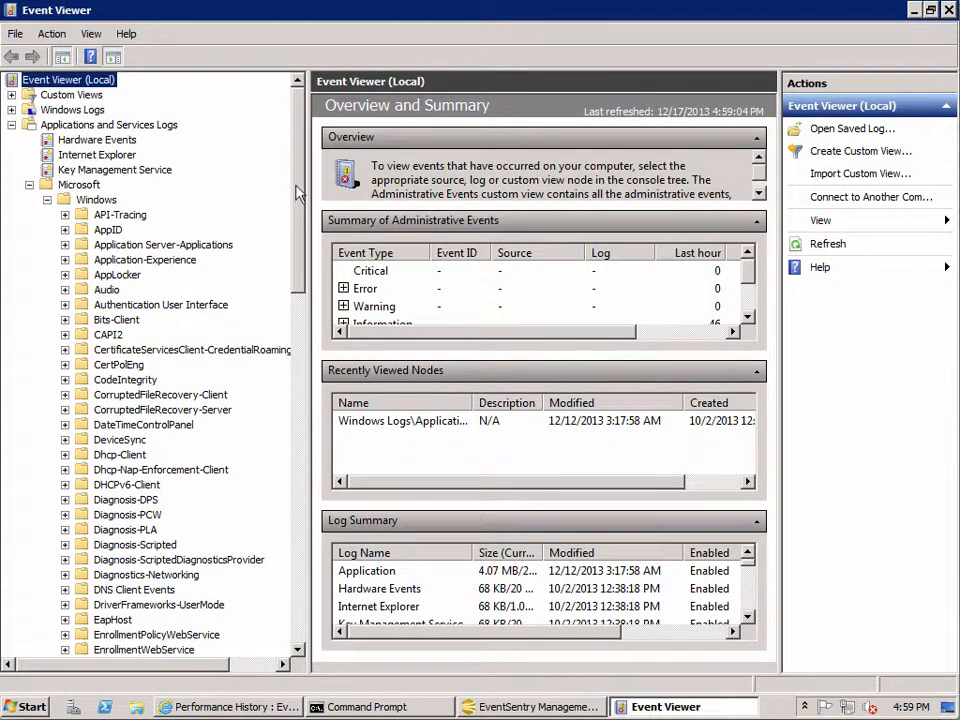
pyautogui.moveTo(324, 298)
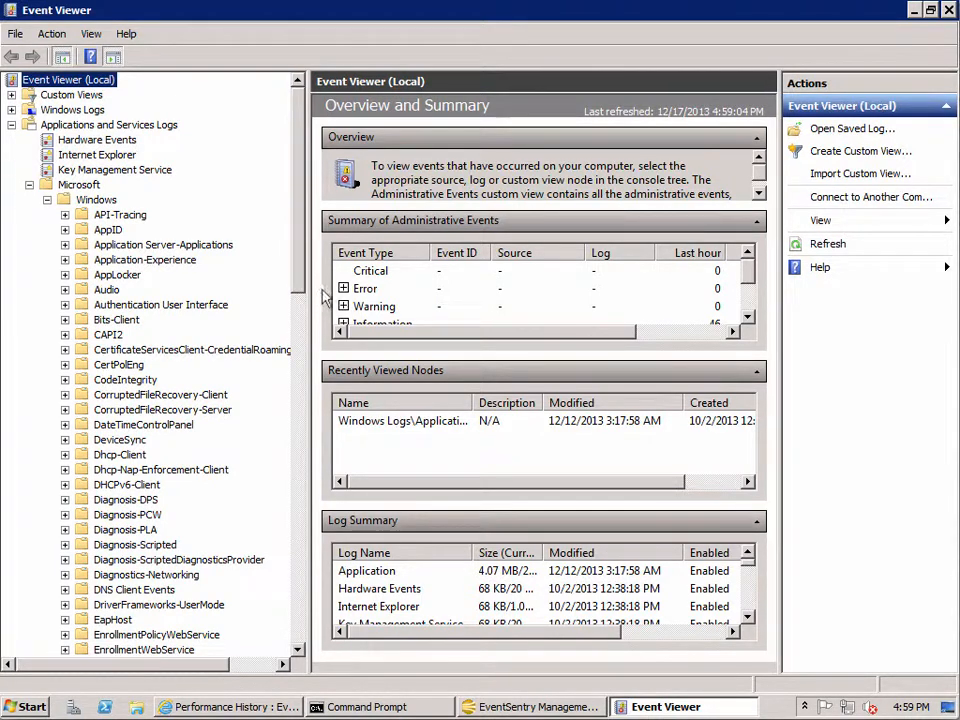
pyautogui.moveTo(298, 277)
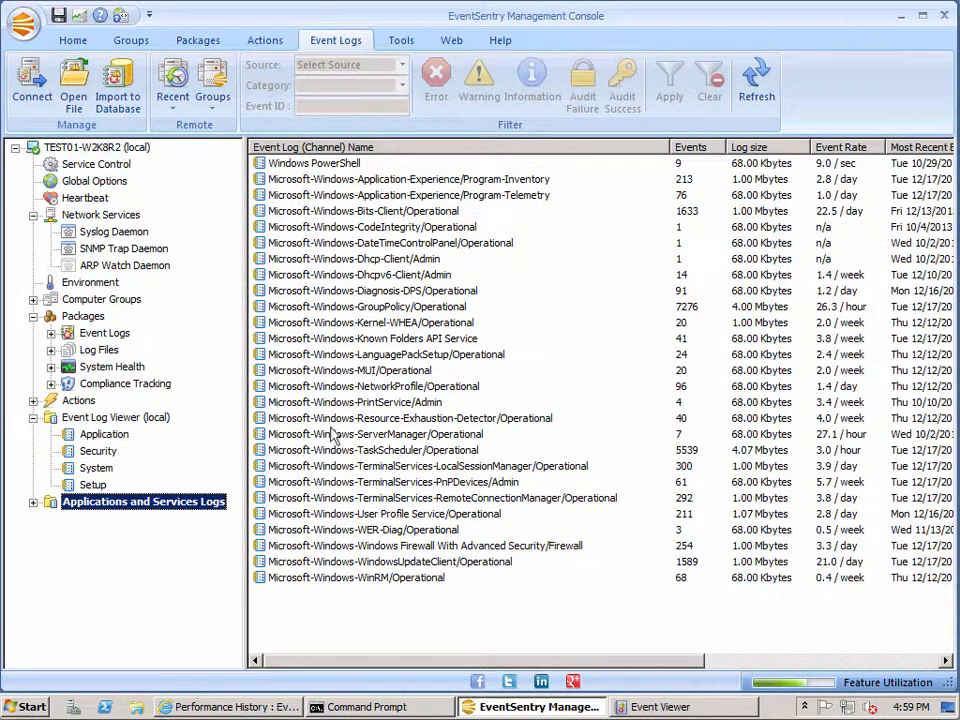
pyautogui.moveTo(580, 668)
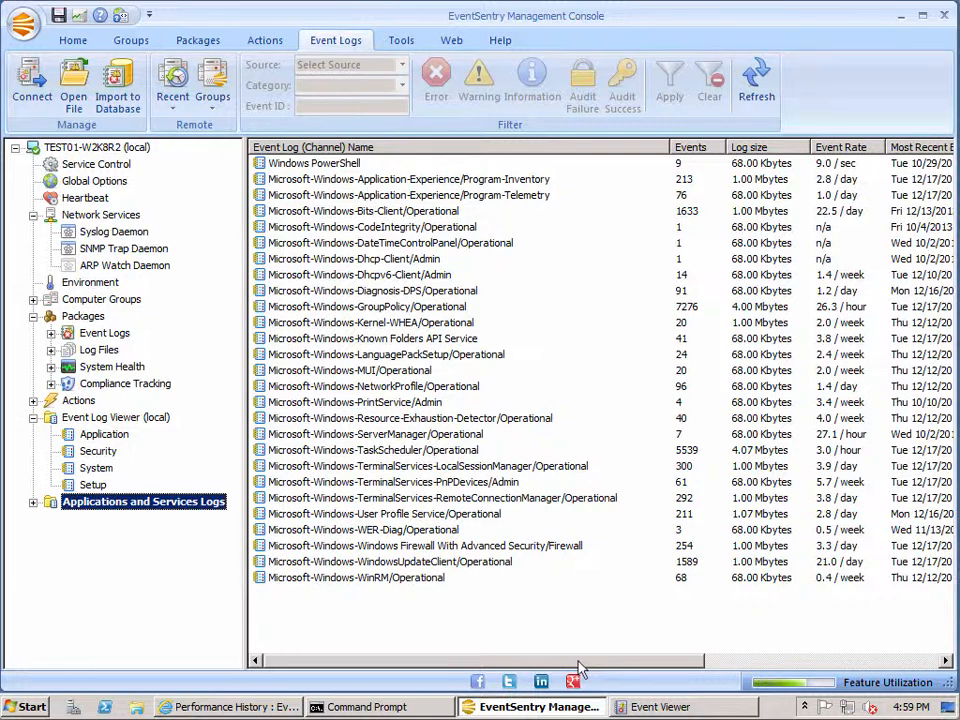
pyautogui.moveTo(450, 645)
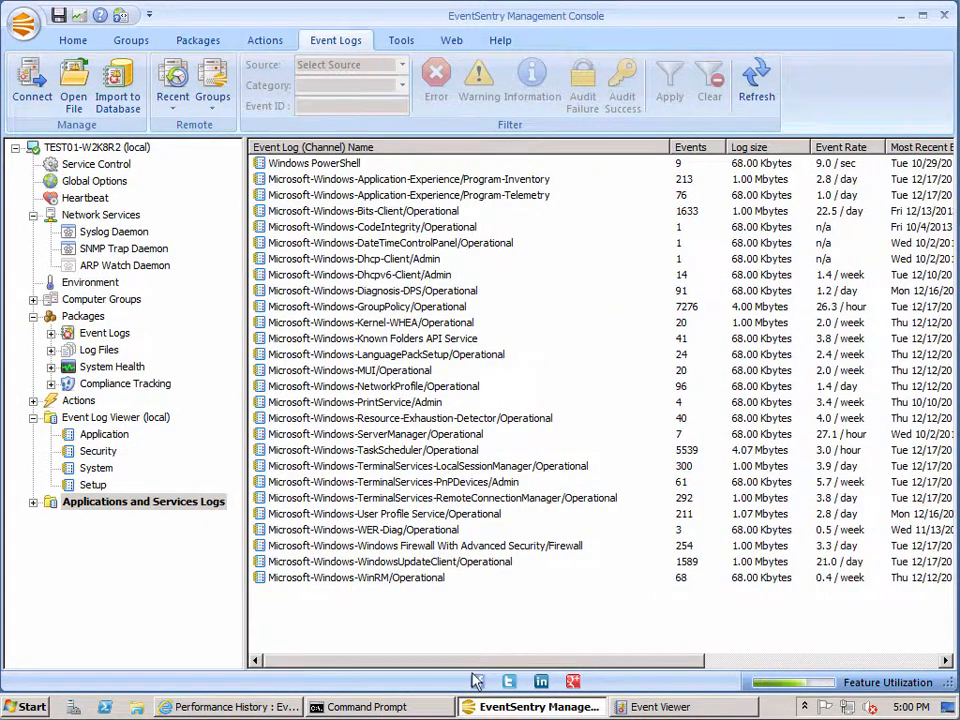
pyautogui.moveTo(873, 211)
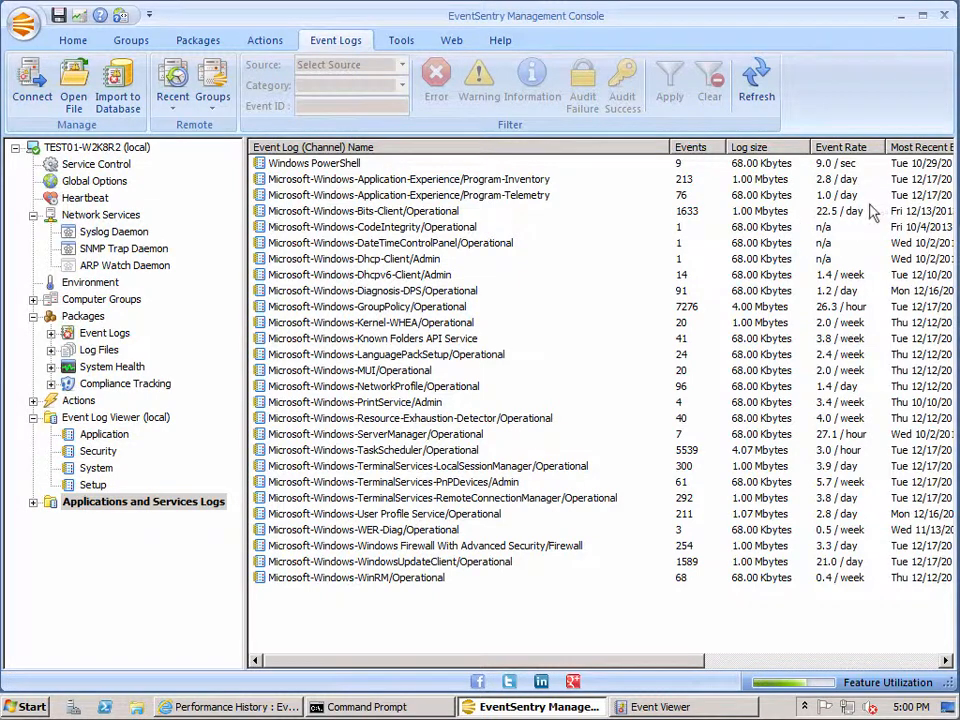
pyautogui.moveTo(860, 172)
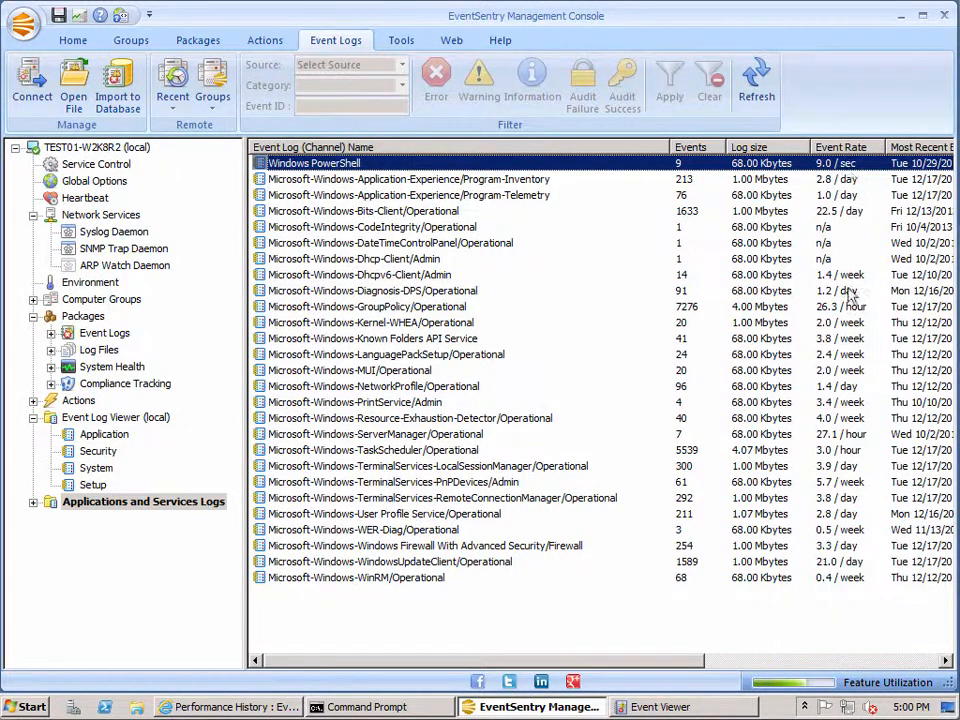
# Step: Sort the Applications and Services Logs channels by event rate and select ServerManager Operational
pyautogui.click(385, 354)
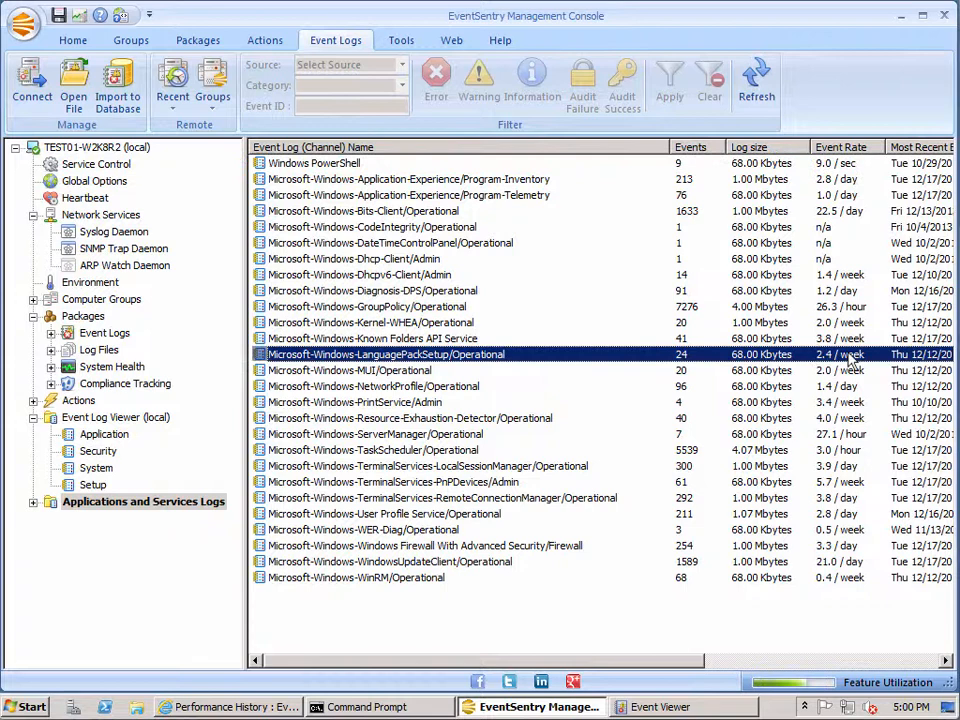
pyautogui.click(373, 338)
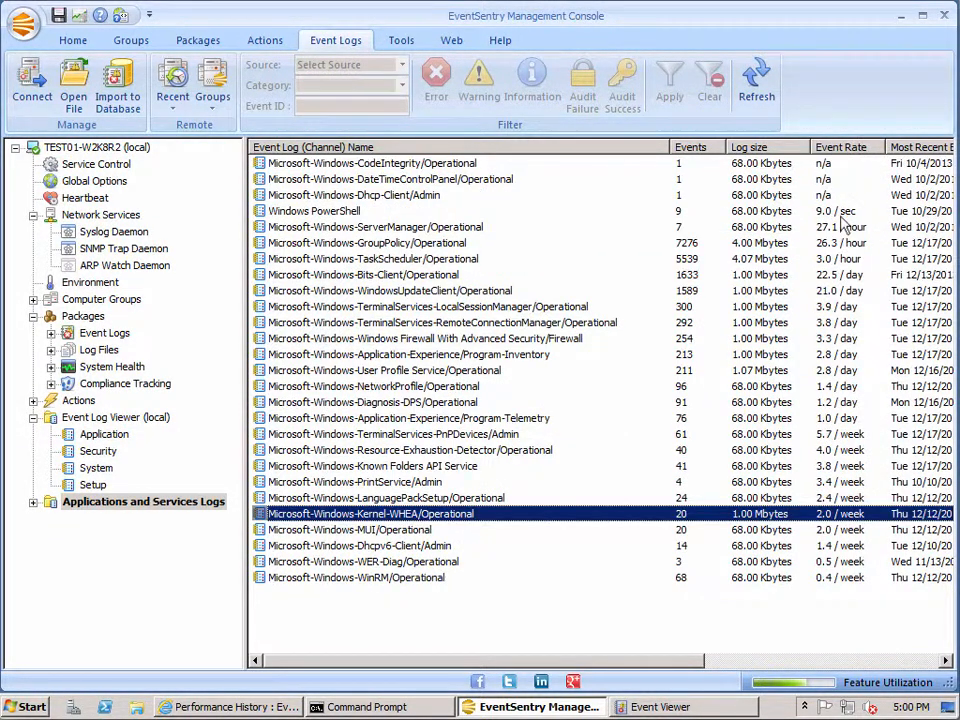
pyautogui.click(375, 226)
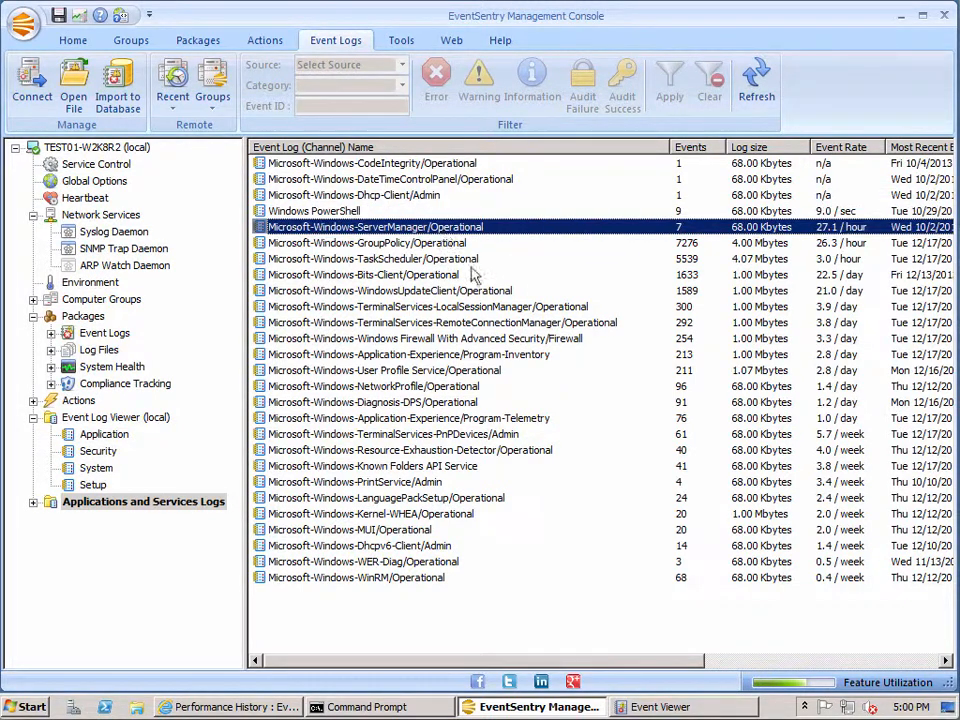
pyautogui.moveTo(668, 461)
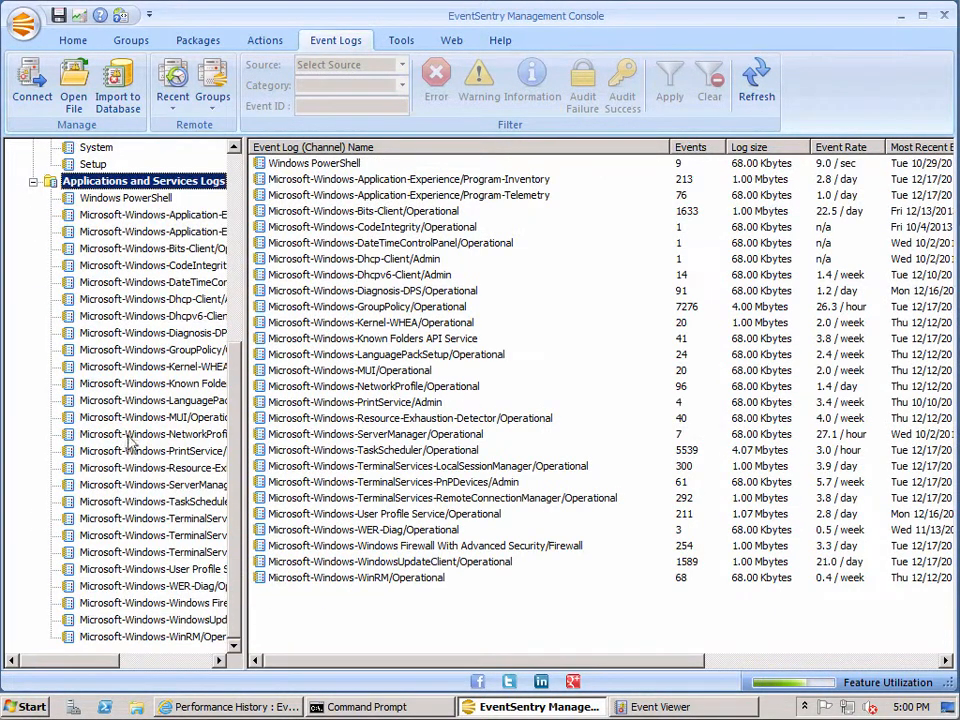
pyautogui.click(155, 315)
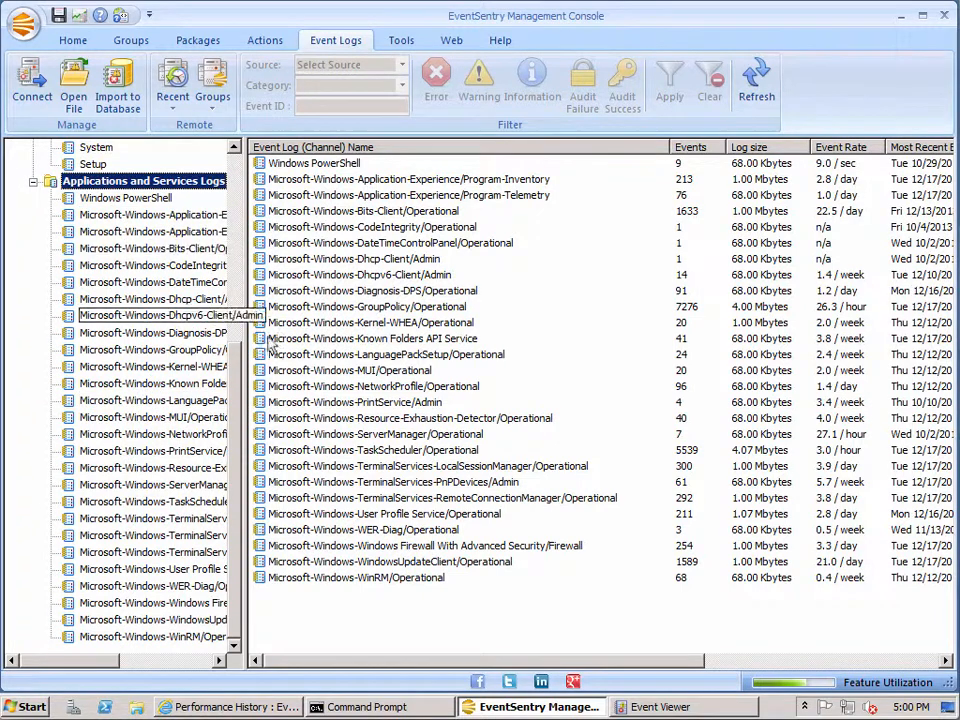
pyautogui.scroll(3)
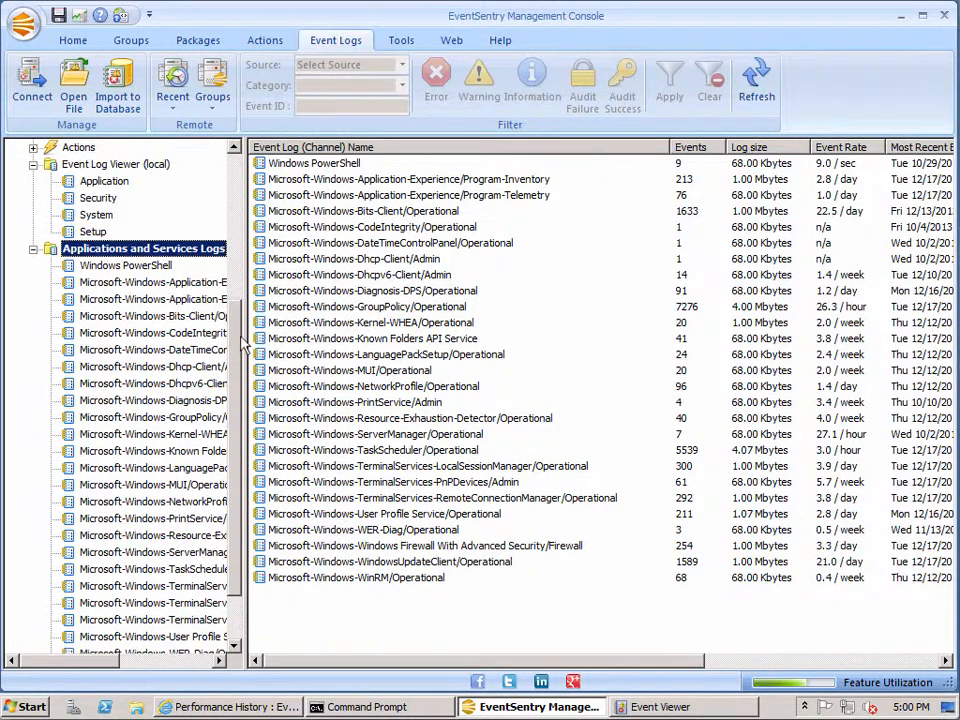
pyautogui.moveTo(193, 260)
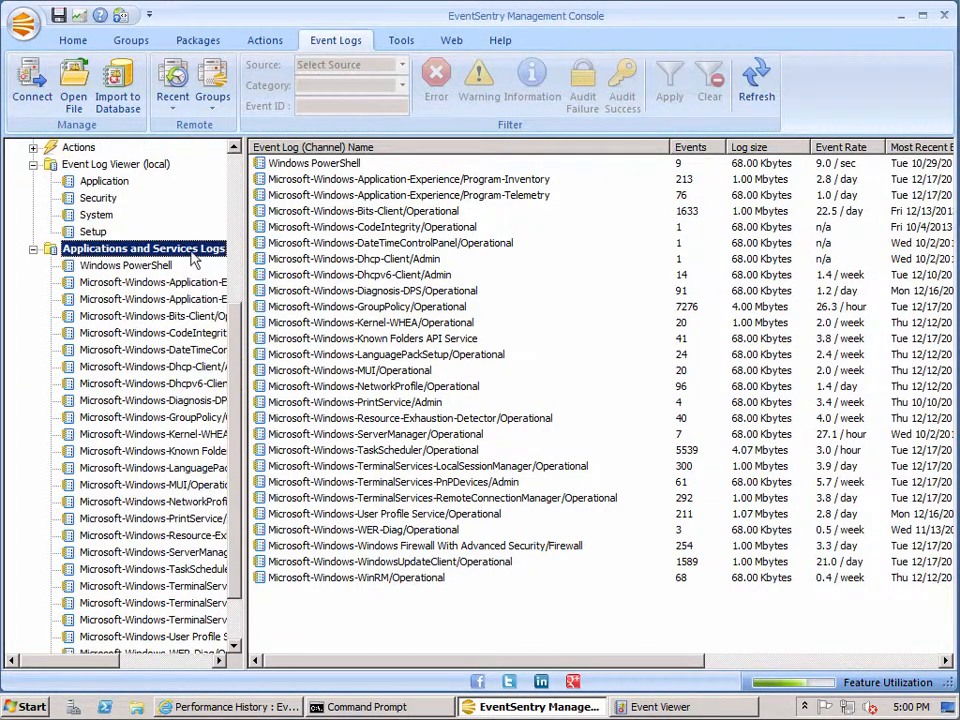
pyautogui.rightClick(390, 243)
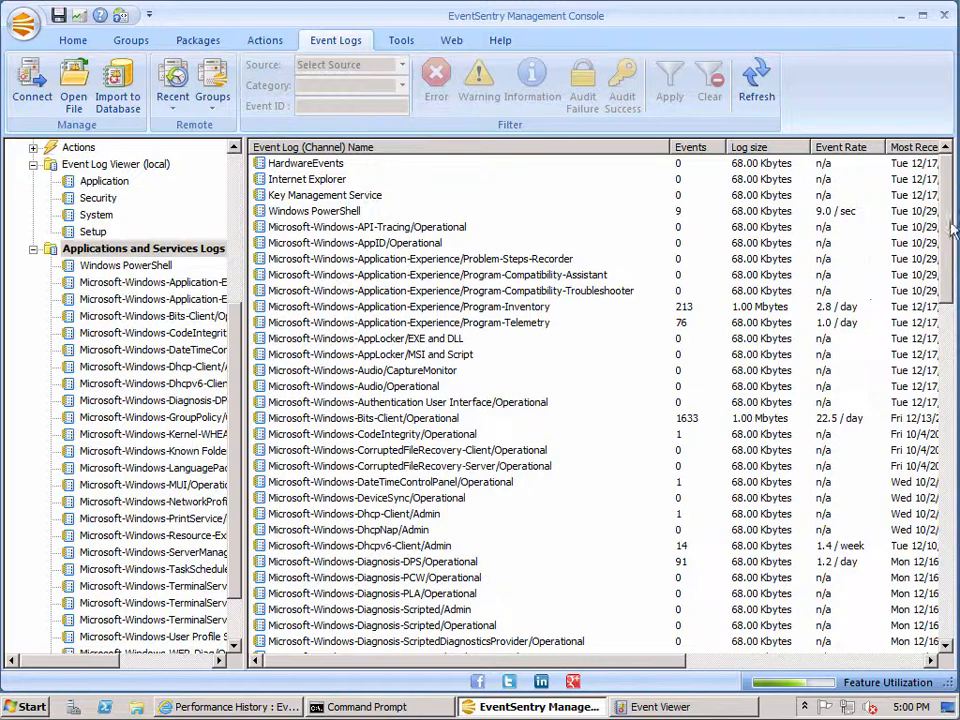
pyautogui.scroll(-3)
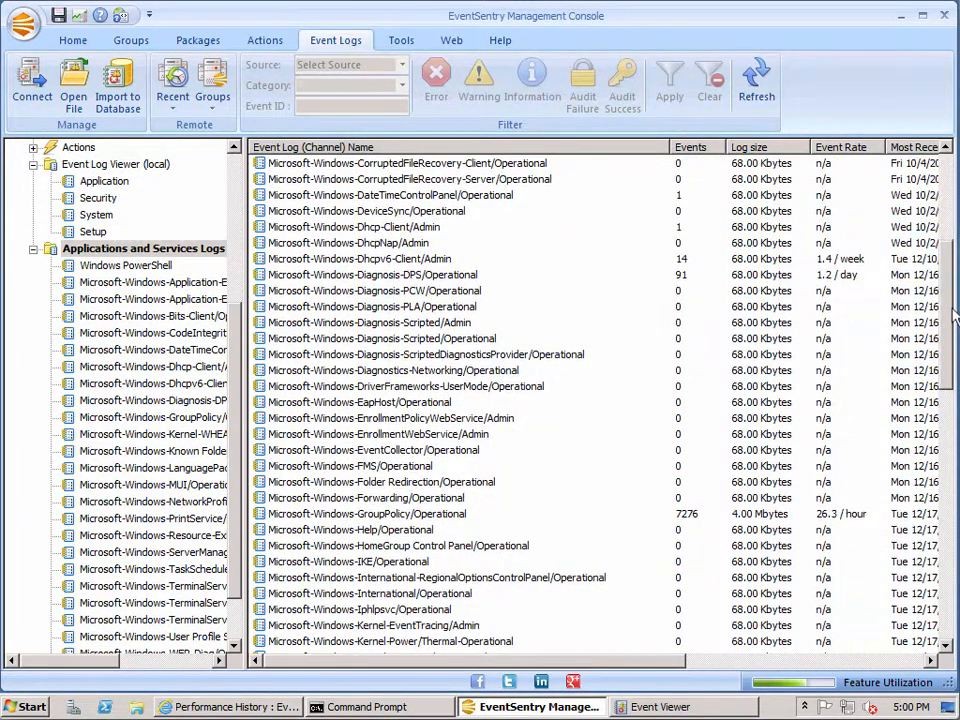
pyautogui.scroll(-3)
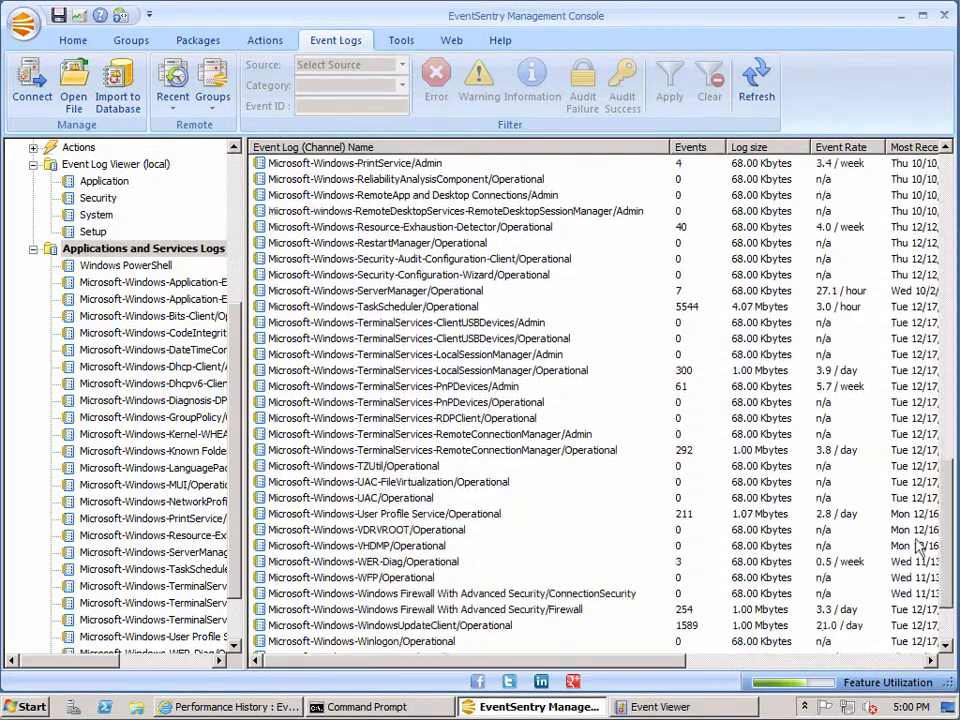
pyautogui.scroll(-3)
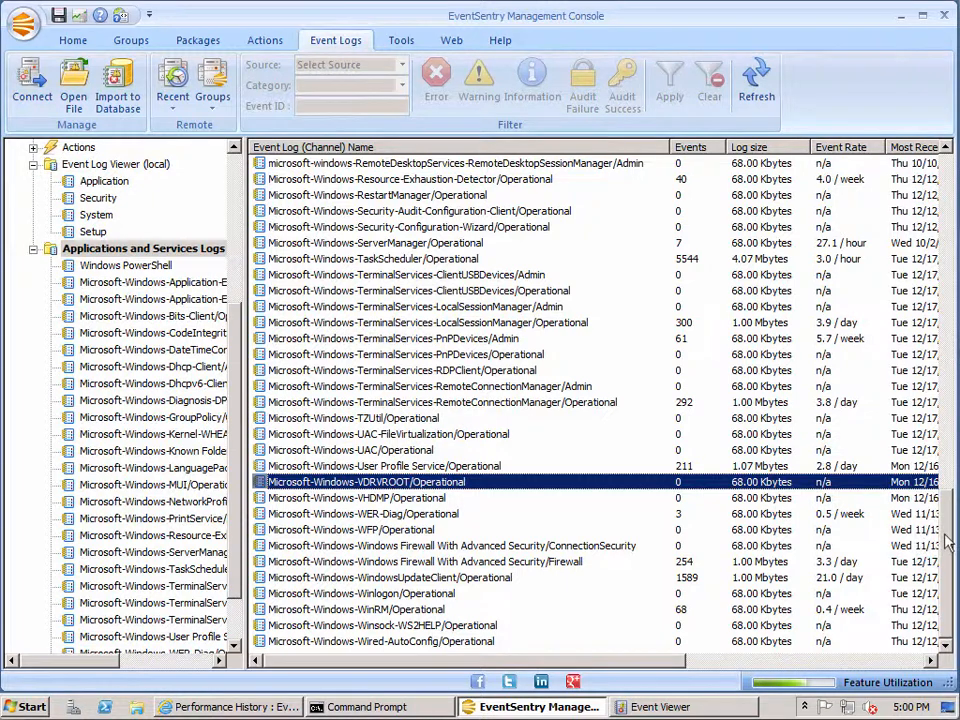
pyautogui.scroll(3)
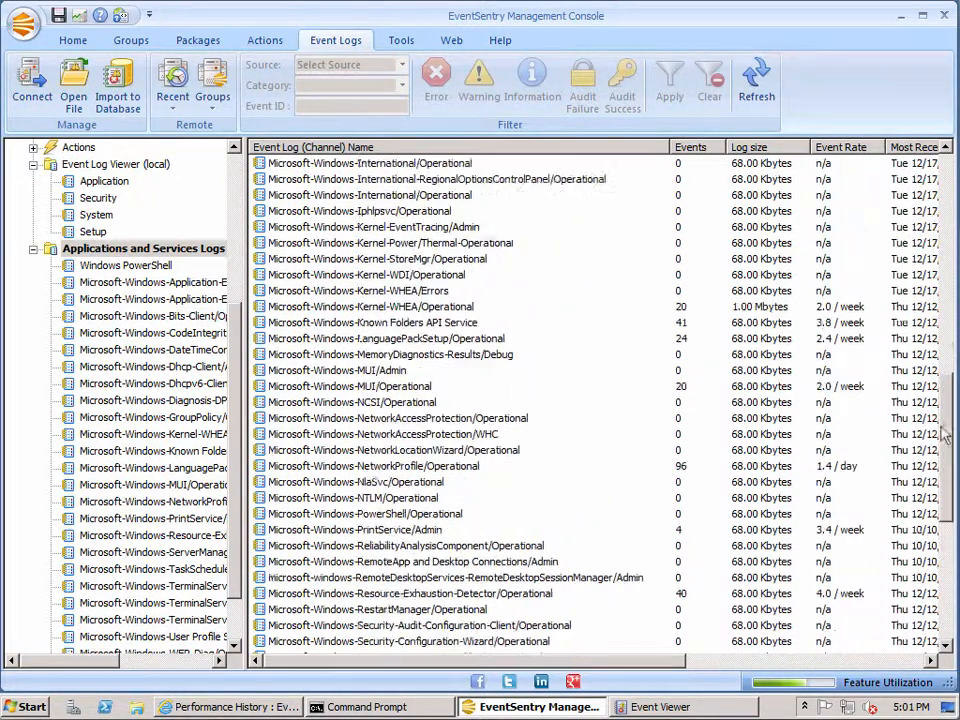
pyautogui.scroll(3)
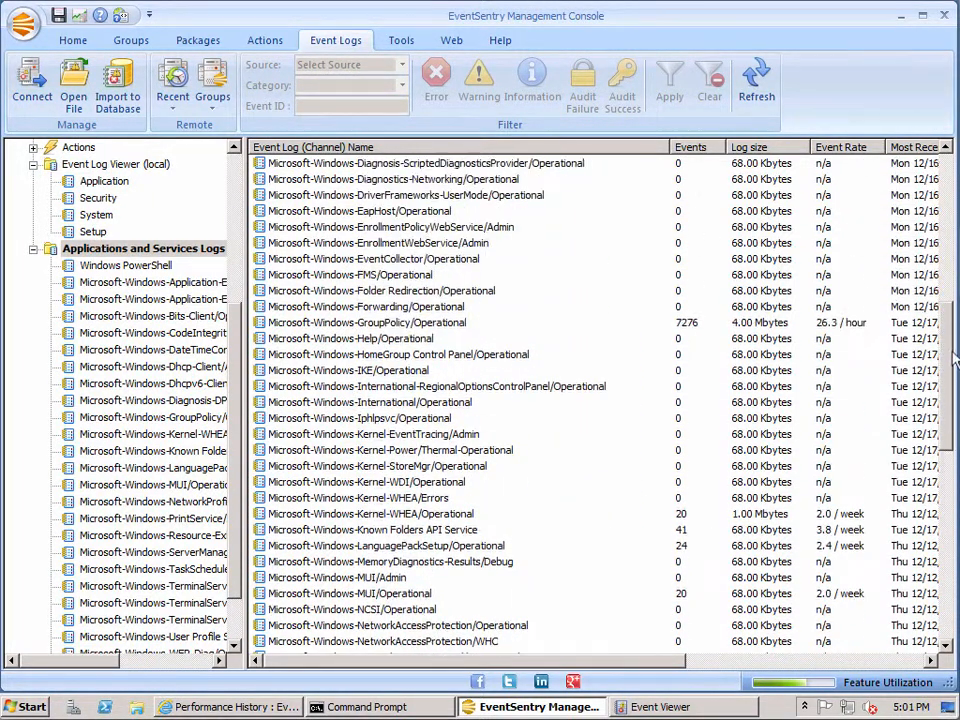
pyautogui.scroll(3)
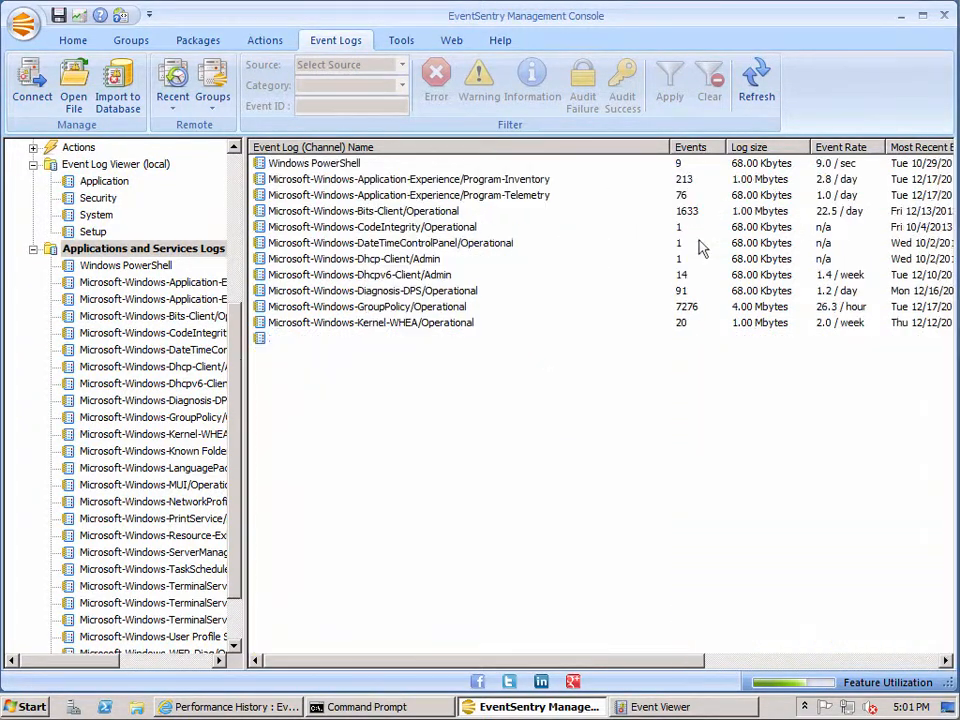
# Step: Review and close the details of ServerManager event 1658 about enabling Remote Desktop
pyautogui.click(756, 82)
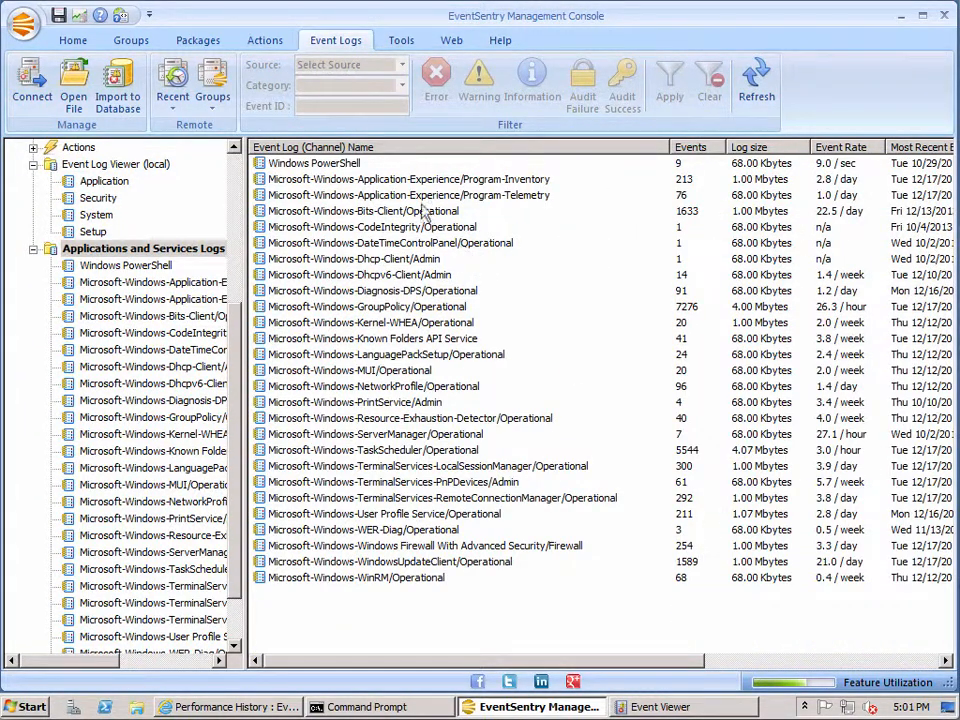
pyautogui.moveTo(433, 188)
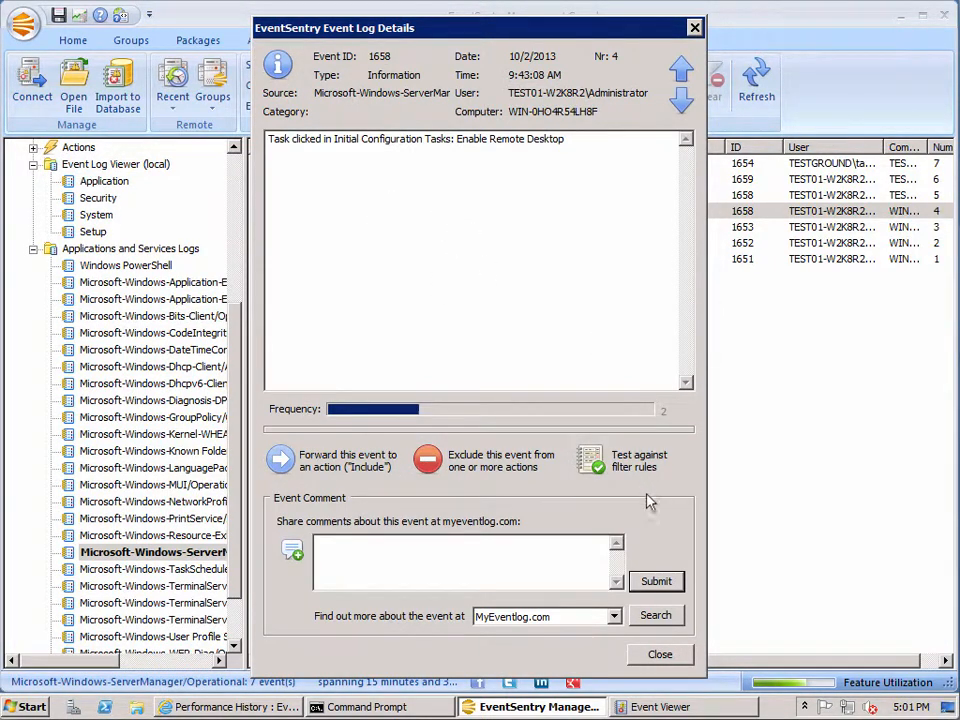
pyautogui.moveTo(604, 360)
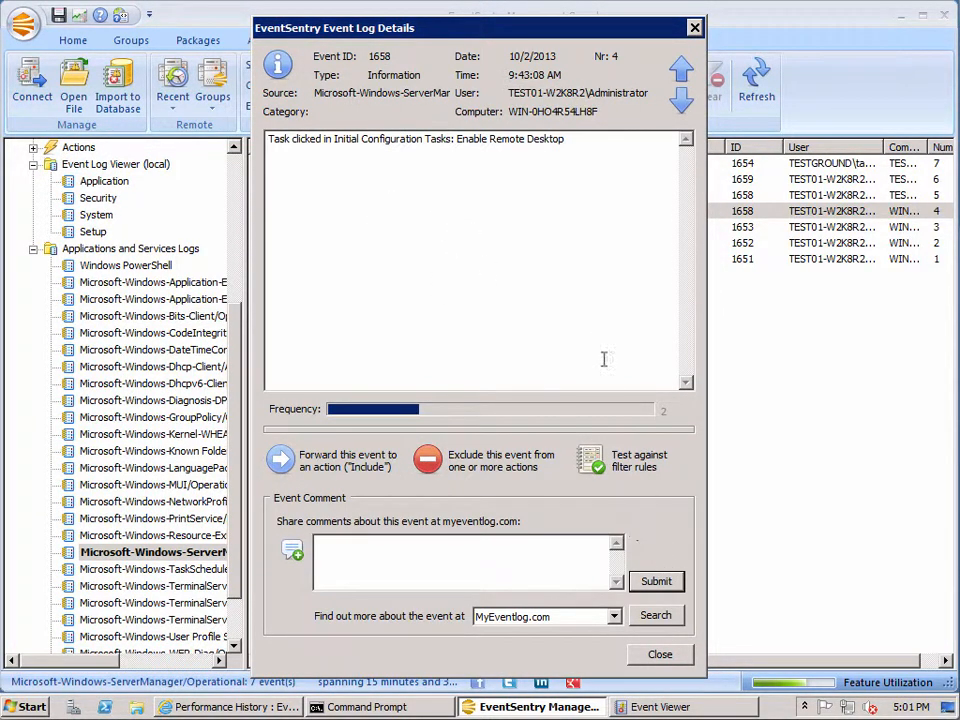
pyautogui.moveTo(586, 334)
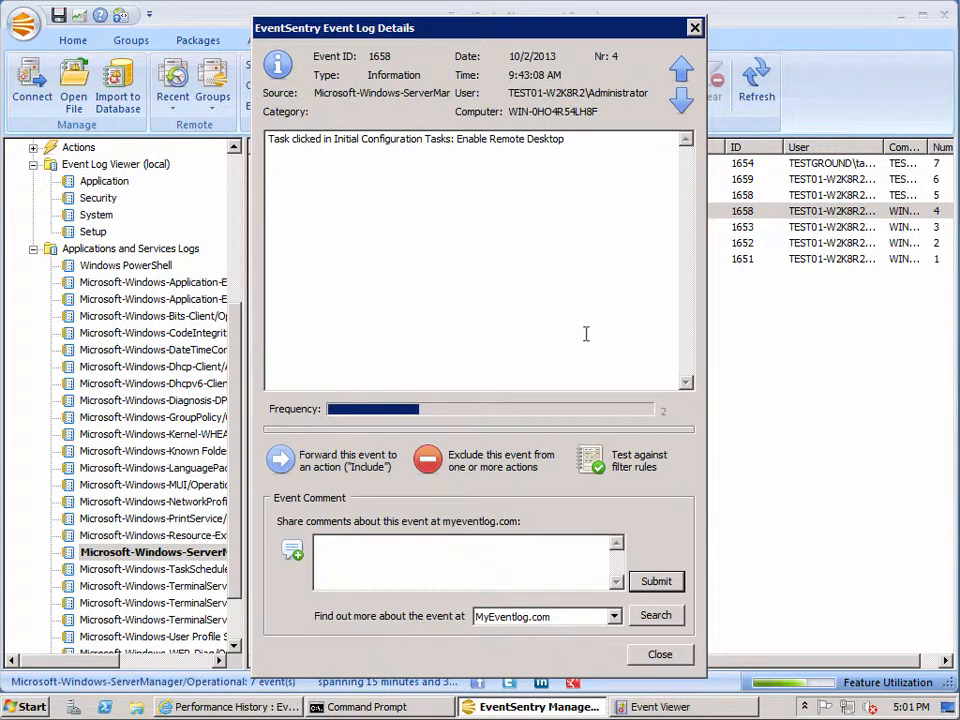
pyautogui.moveTo(672, 446)
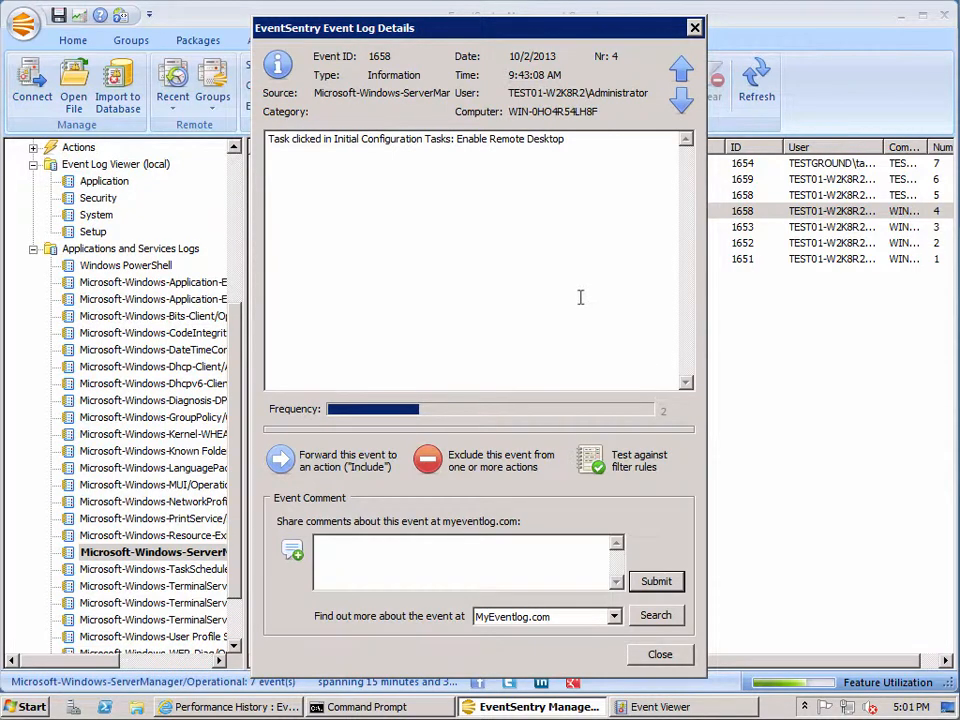
pyautogui.moveTo(700, 625)
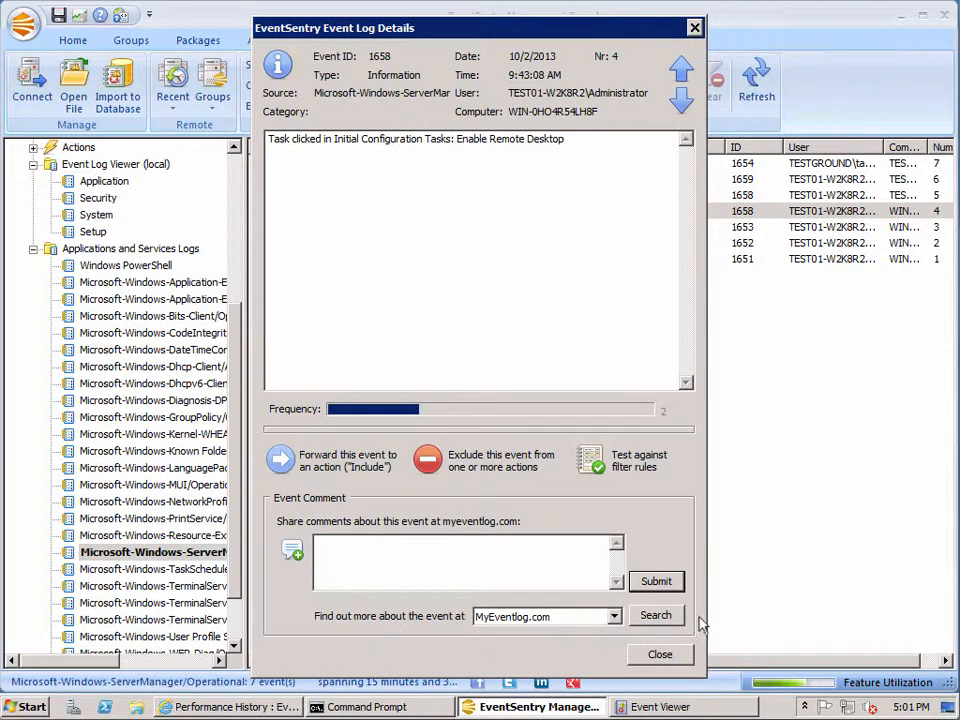
pyautogui.moveTo(568, 175)
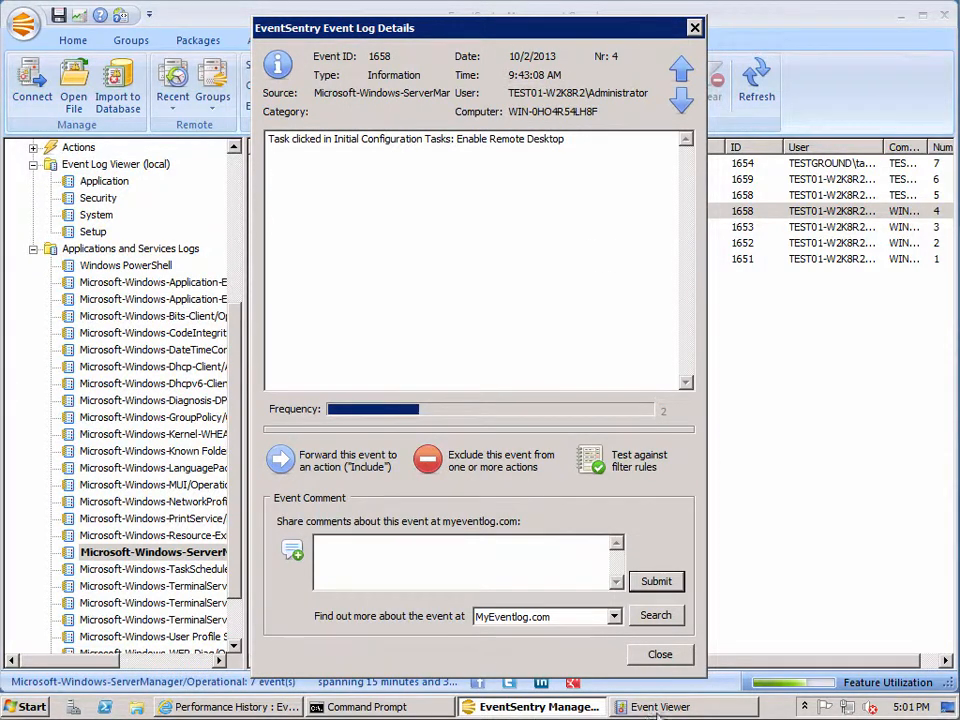
pyautogui.click(659, 654)
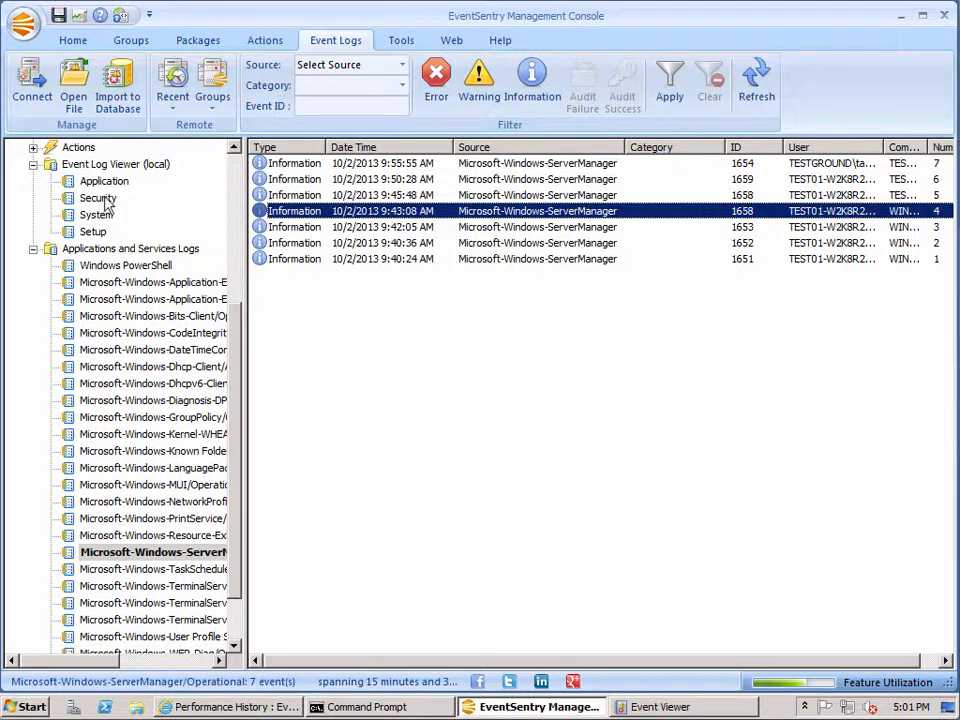
# Step: Open the Application log and clear its current filter to show all 5091 events
pyautogui.click(103, 180)
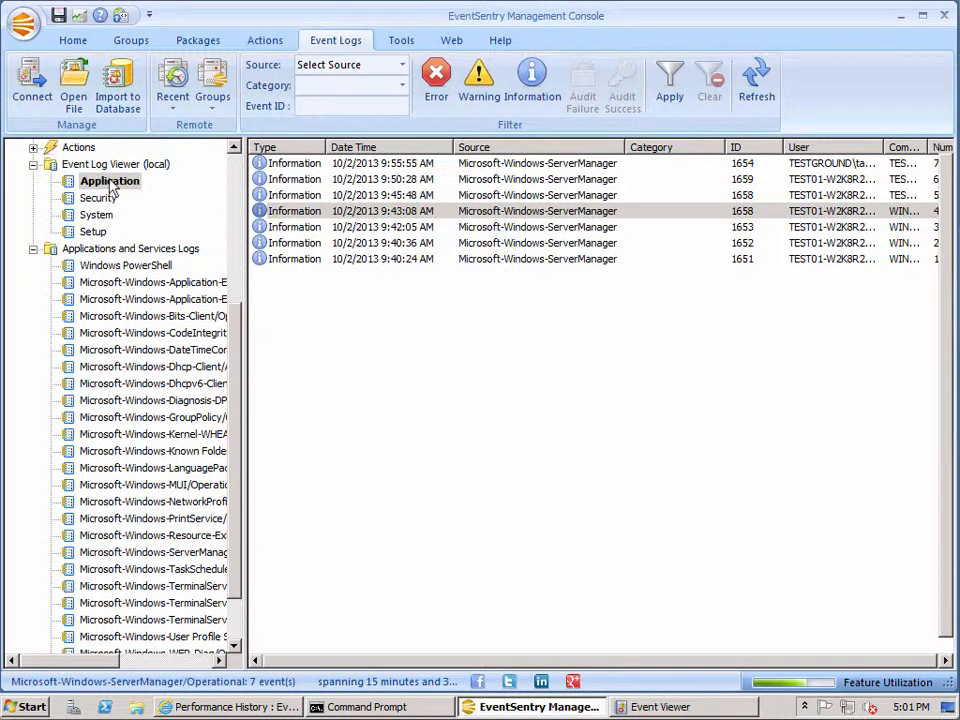
pyautogui.click(109, 180)
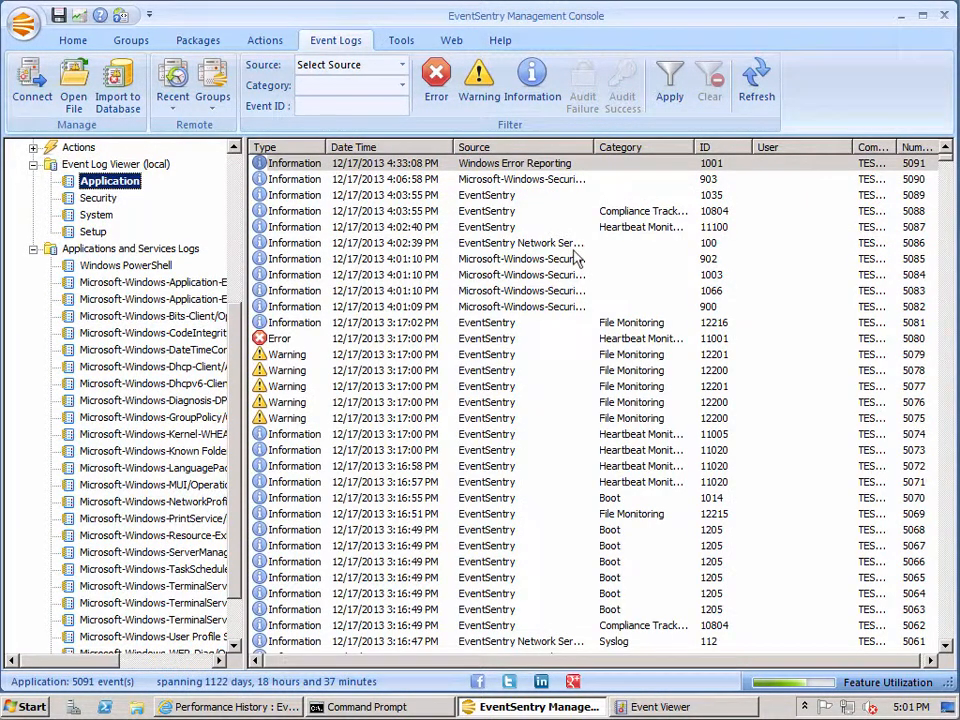
pyautogui.moveTo(535, 208)
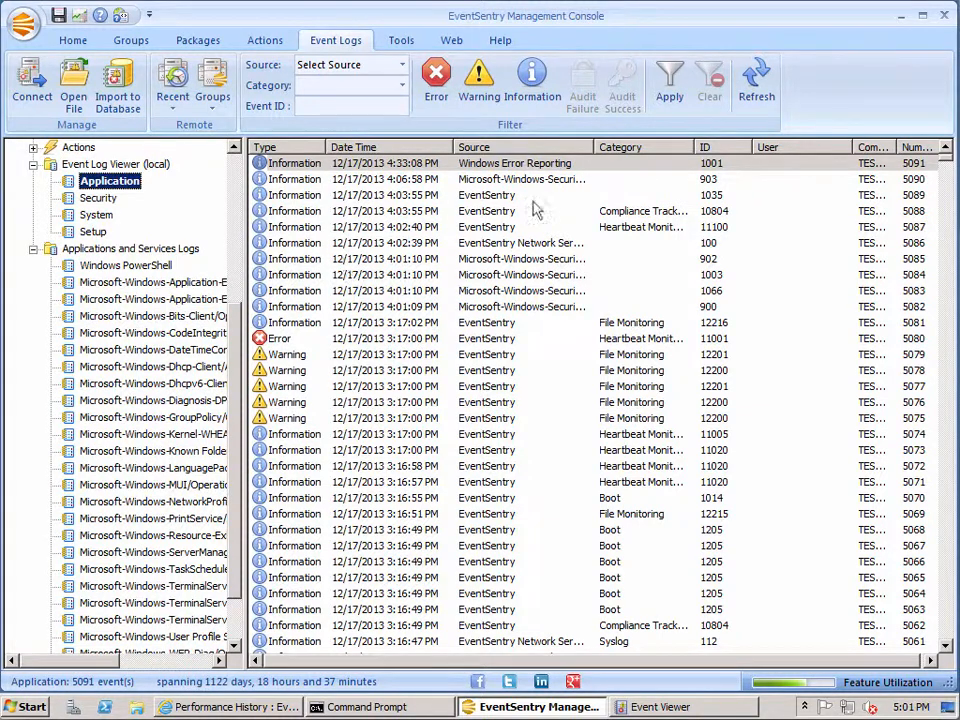
pyautogui.moveTo(500, 195)
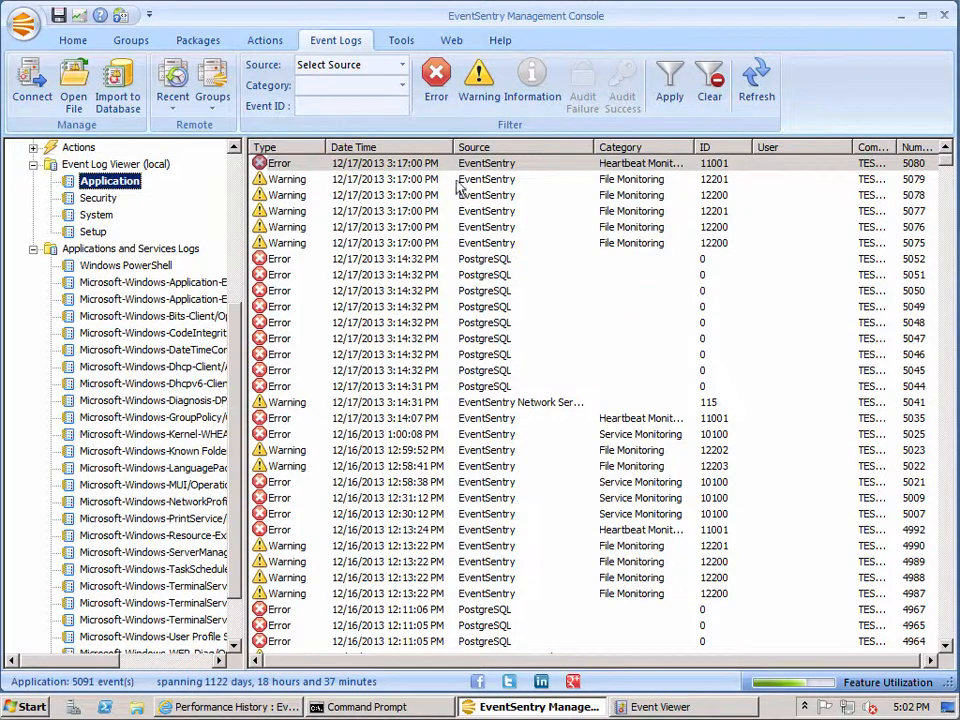
pyautogui.moveTo(500, 183)
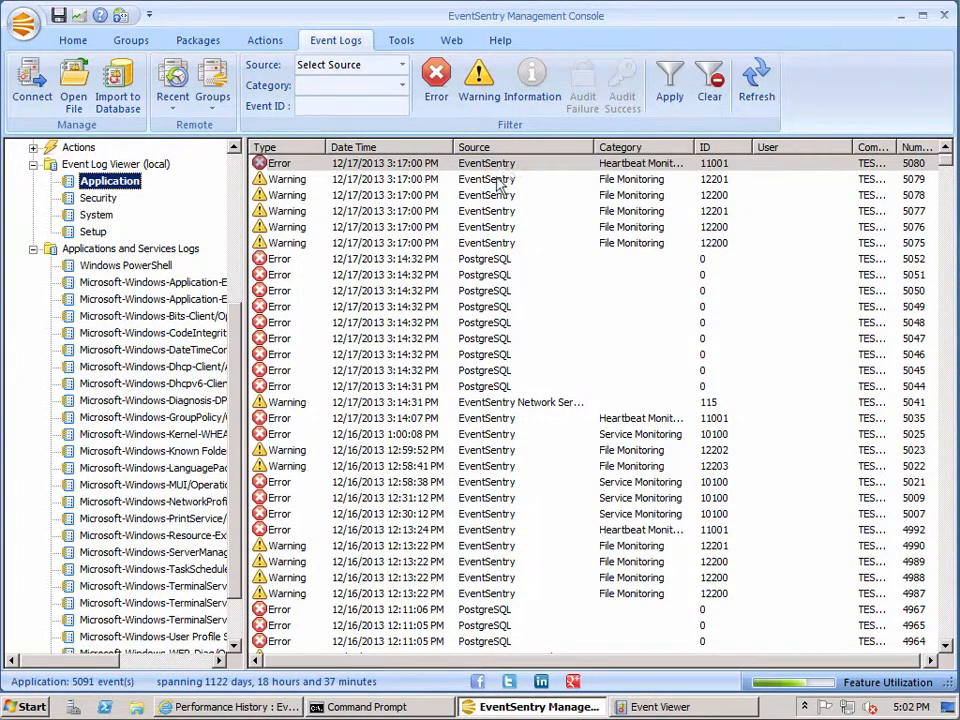
pyautogui.moveTo(630, 535)
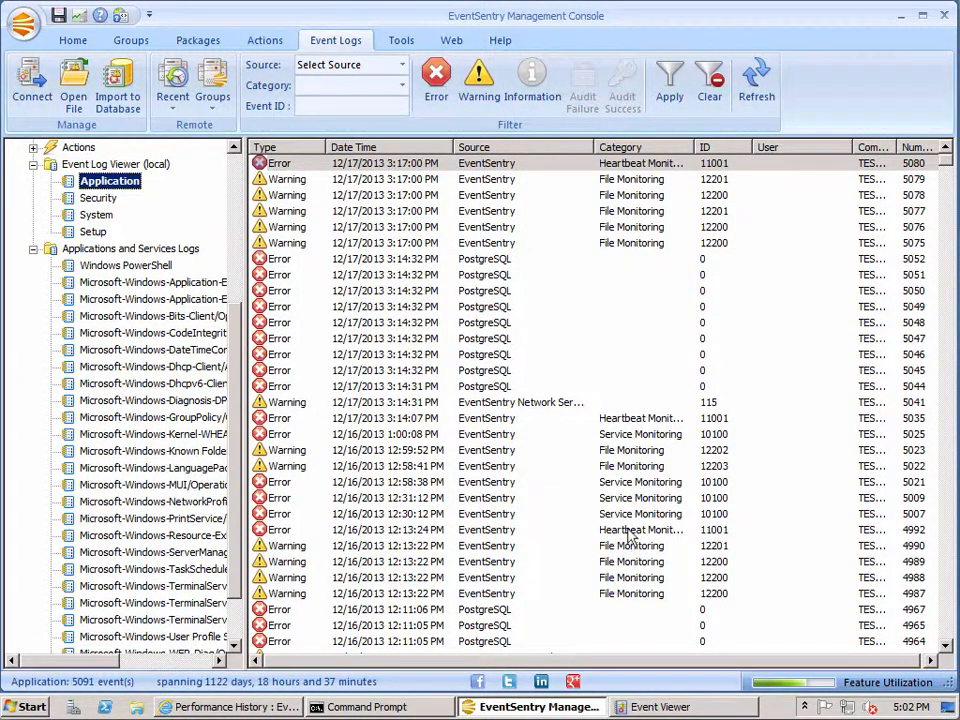
pyautogui.click(709, 80)
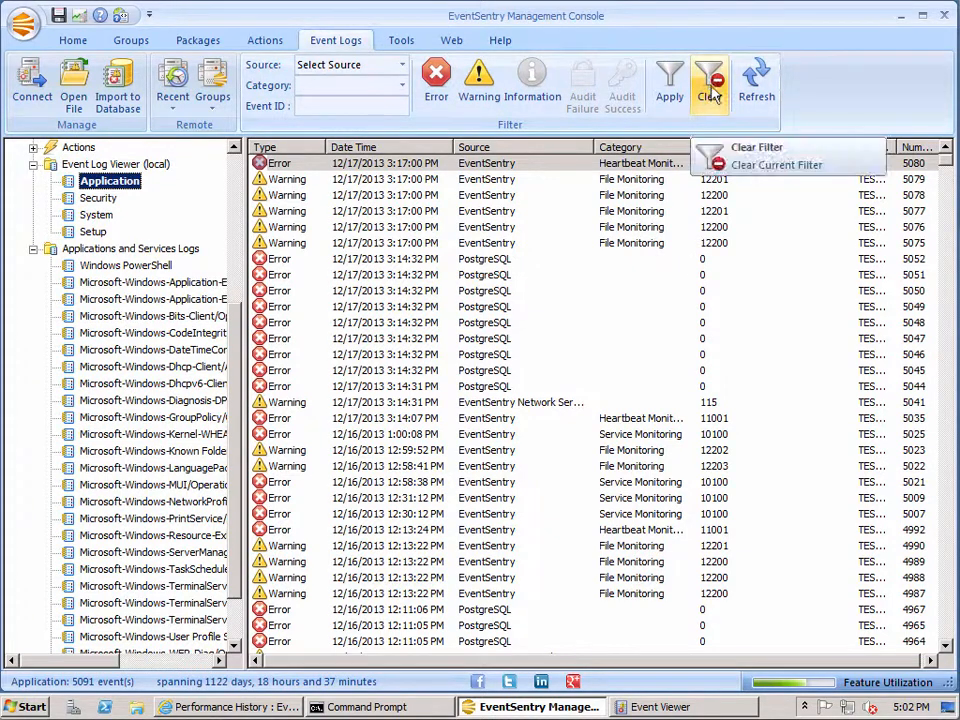
pyautogui.click(776, 164)
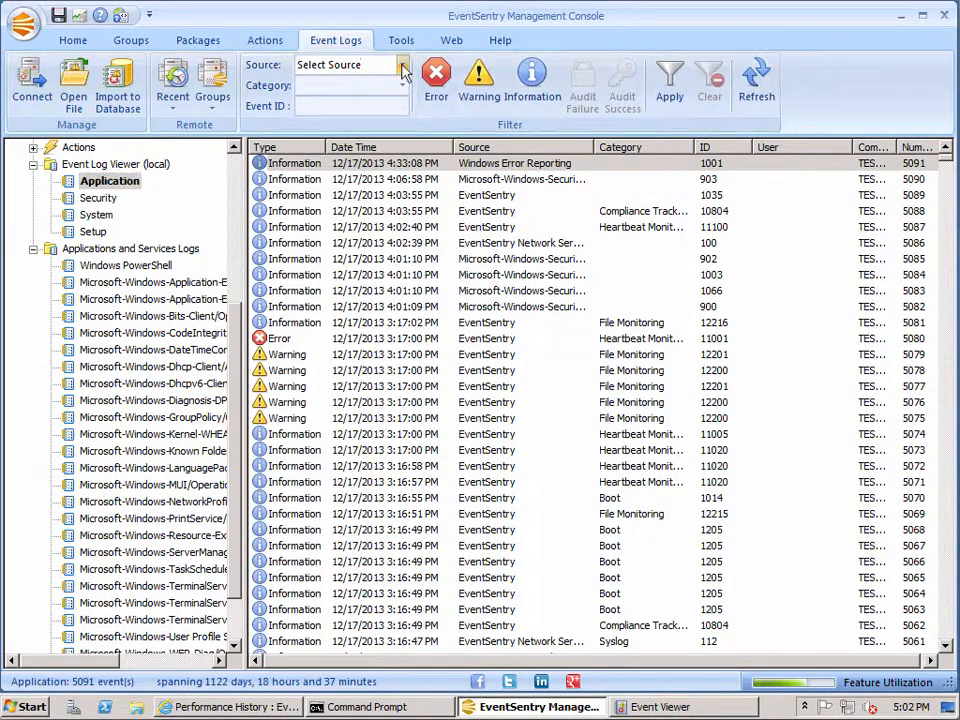
pyautogui.click(404, 64)
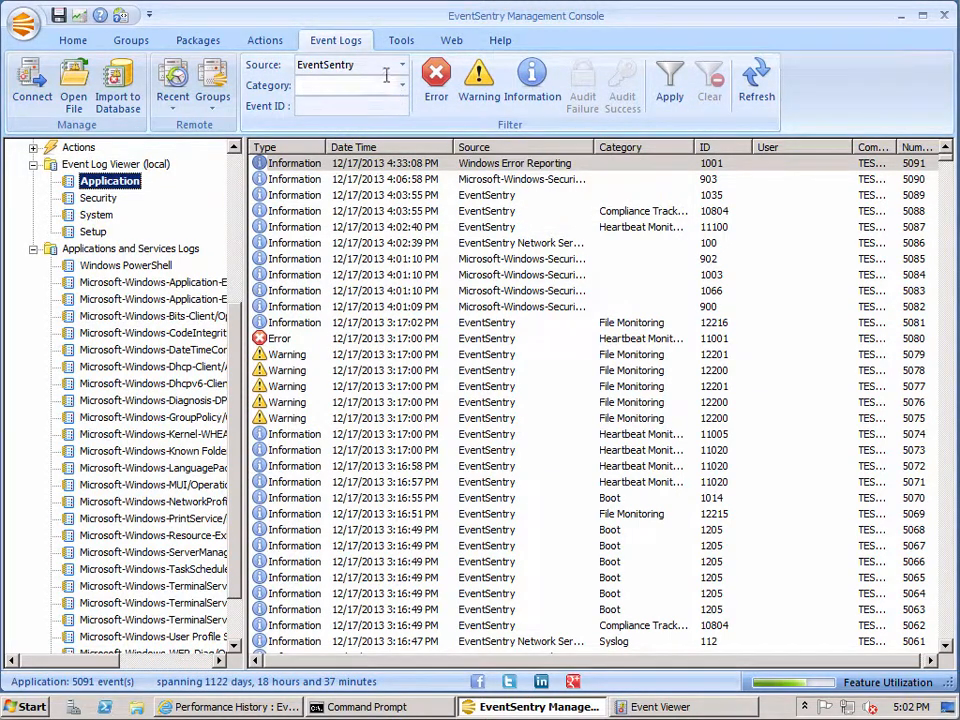
pyautogui.click(405, 85)
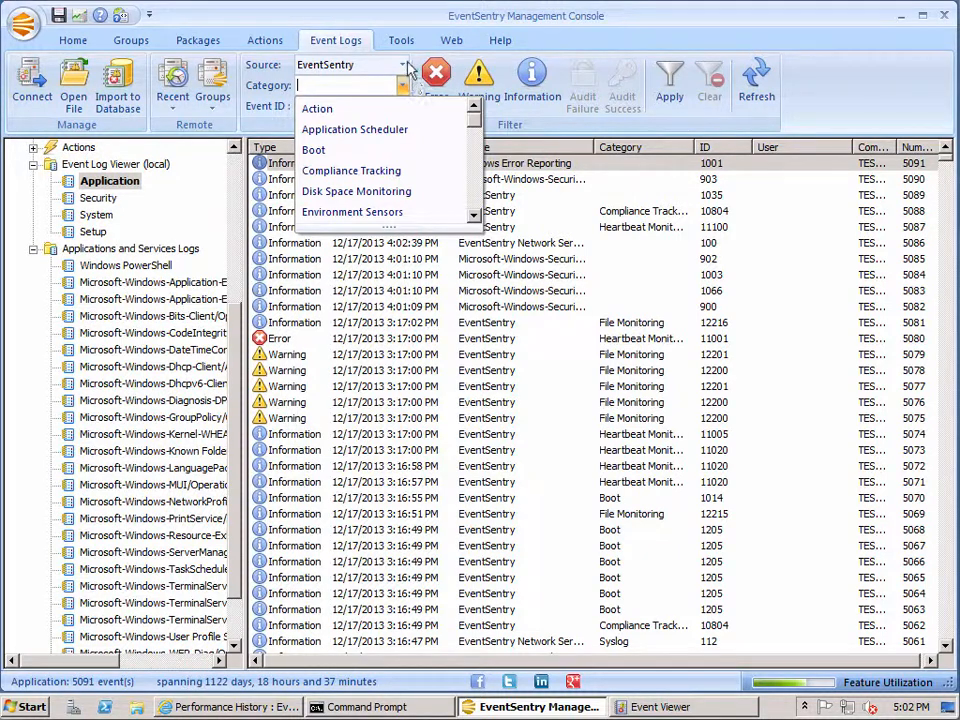
pyautogui.moveTo(472, 123)
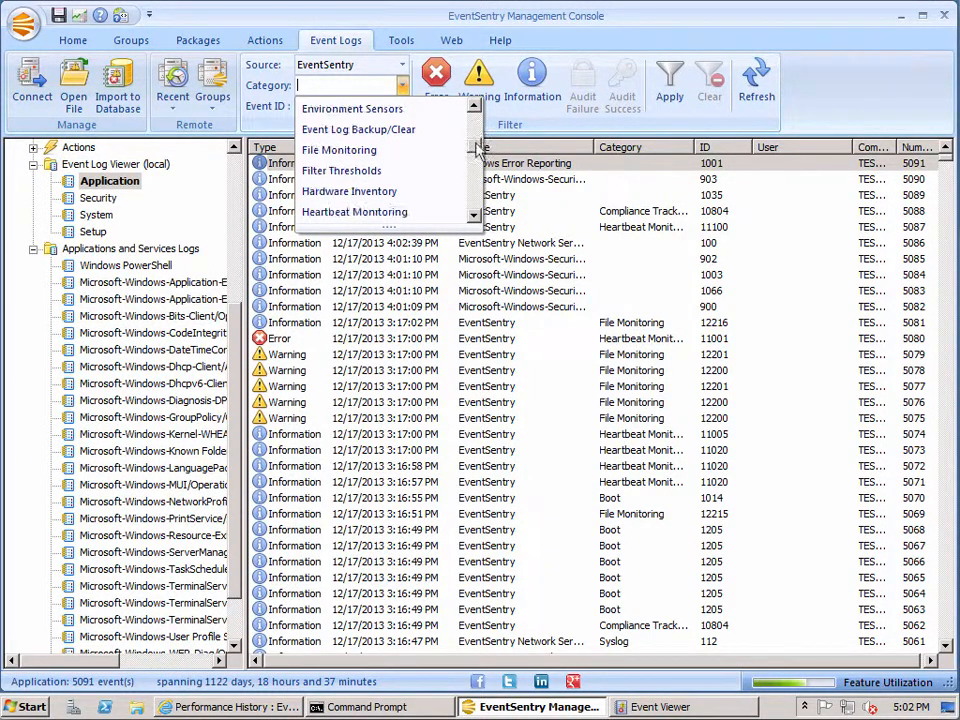
pyautogui.click(338, 149)
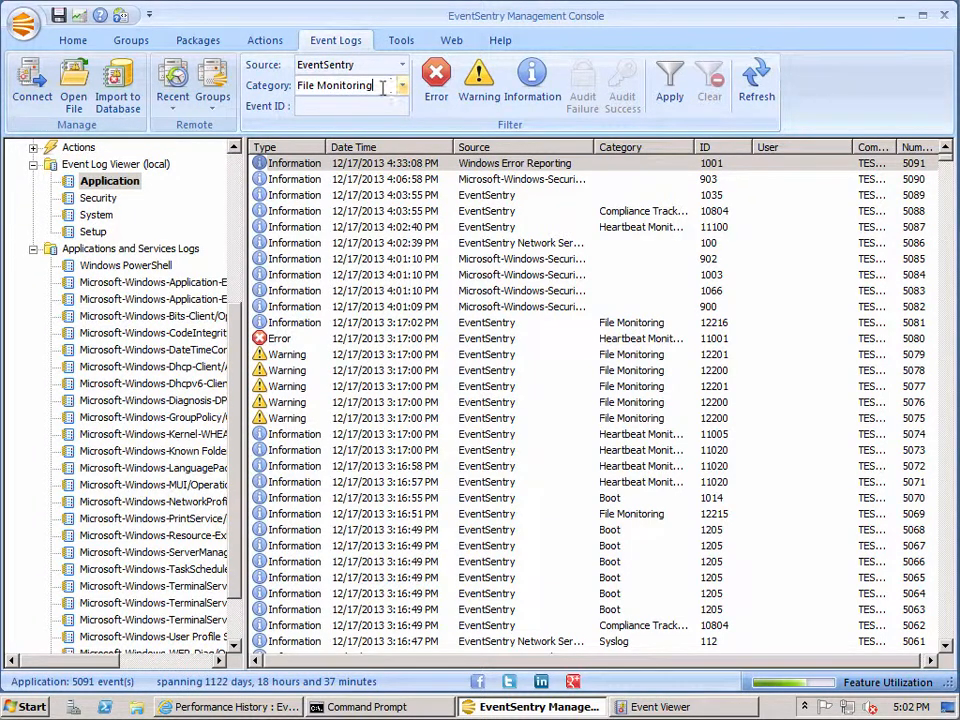
pyautogui.click(668, 80)
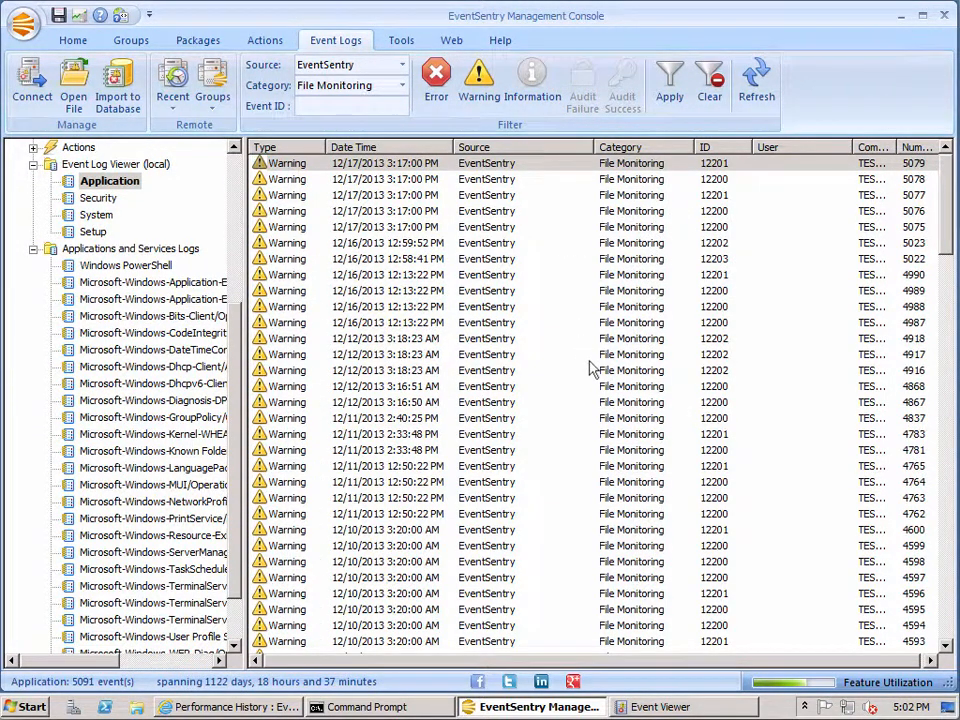
pyautogui.moveTo(745, 568)
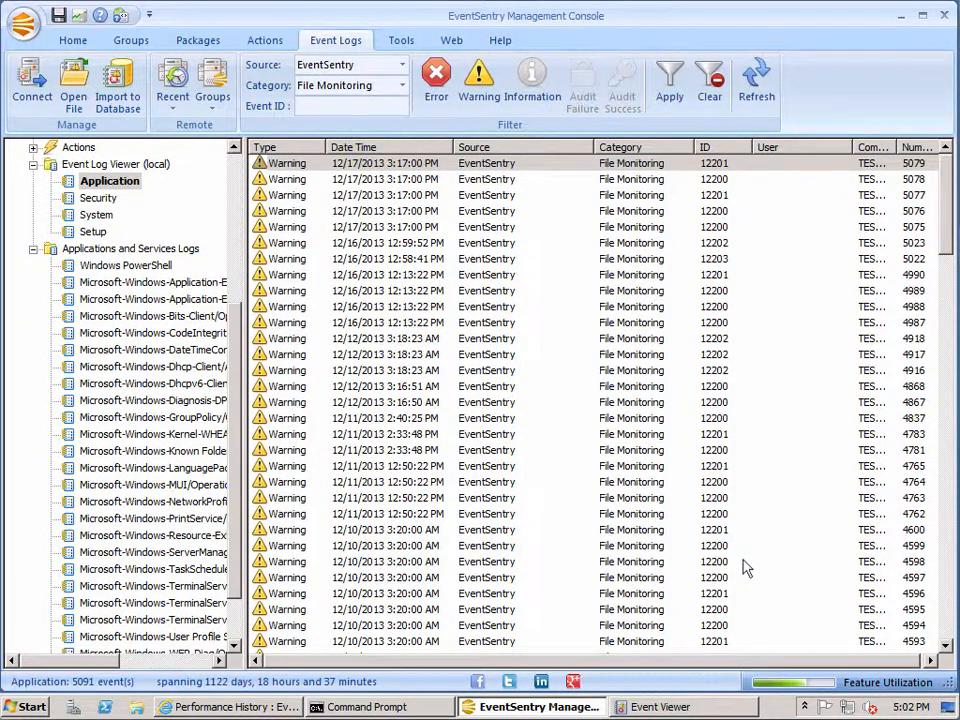
pyautogui.moveTo(673, 532)
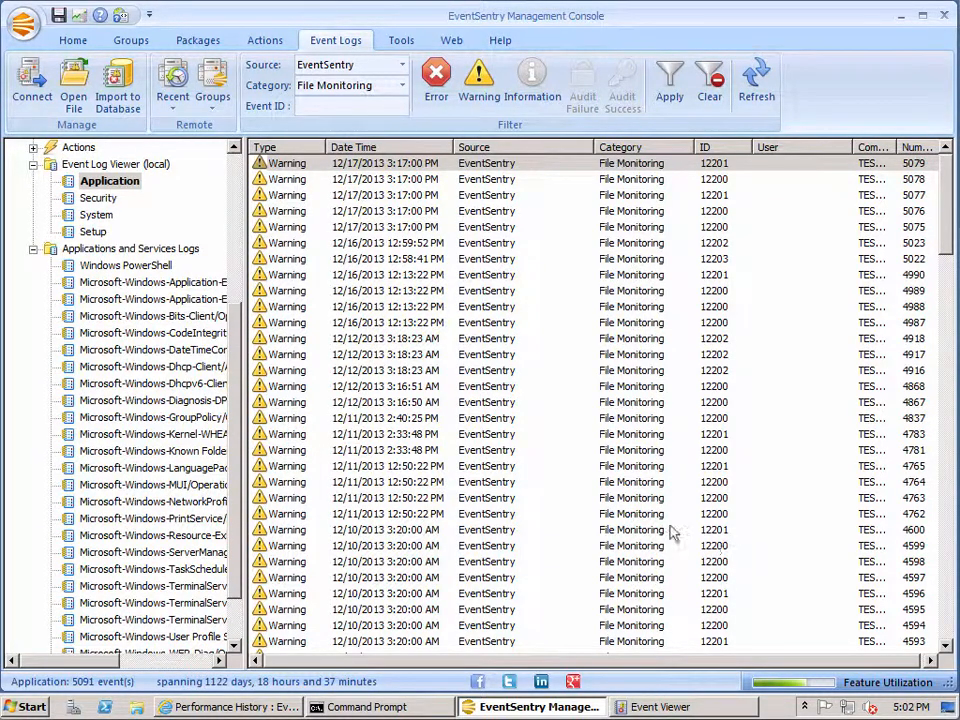
pyautogui.click(709, 82)
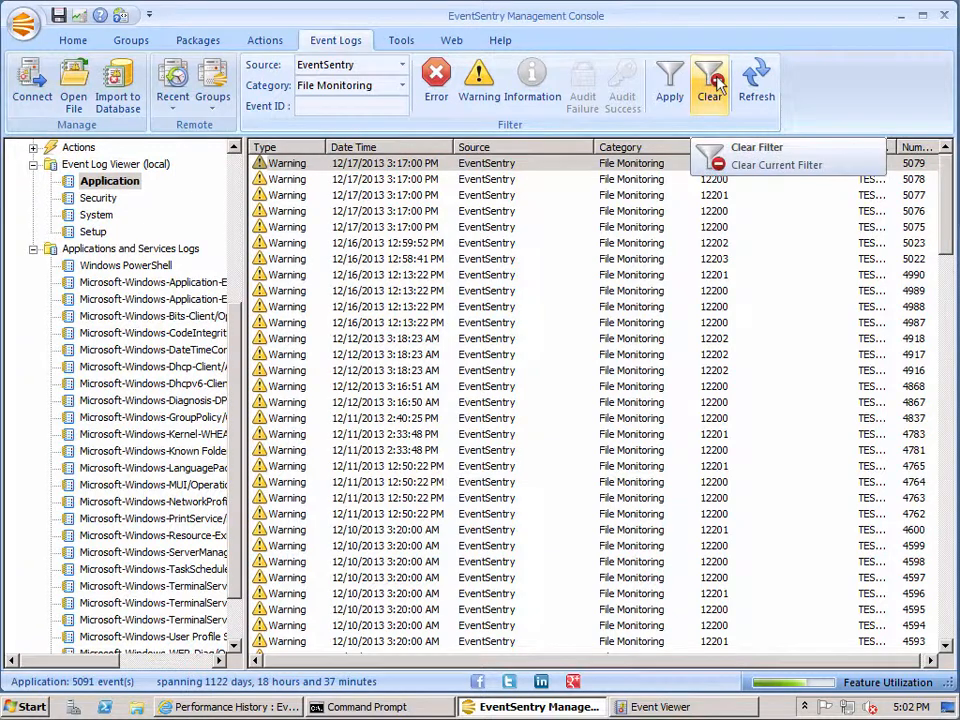
pyautogui.click(777, 165)
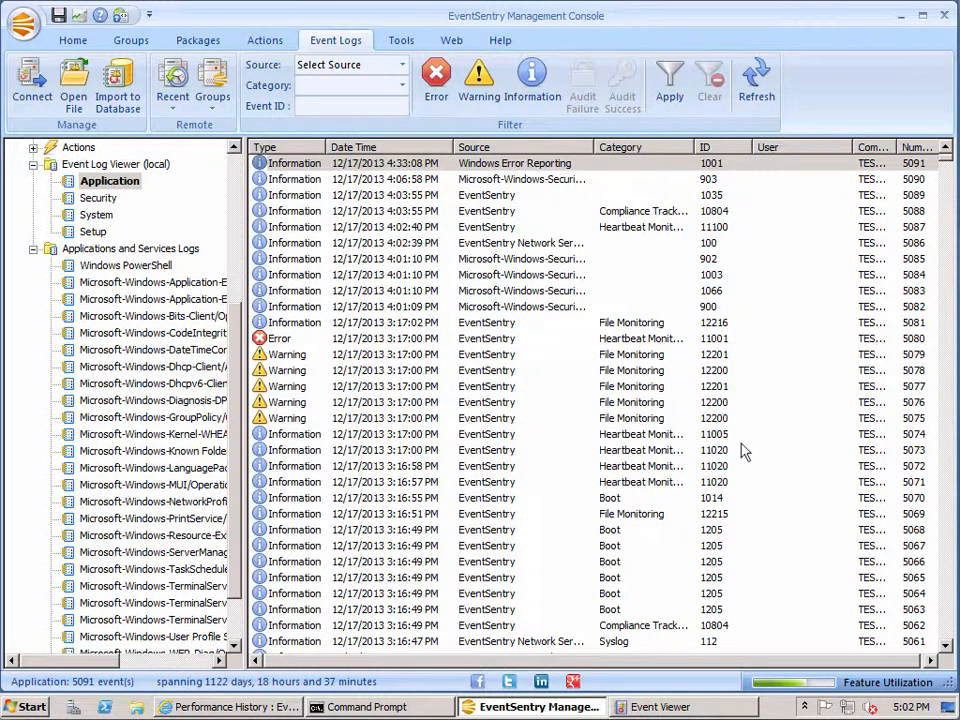